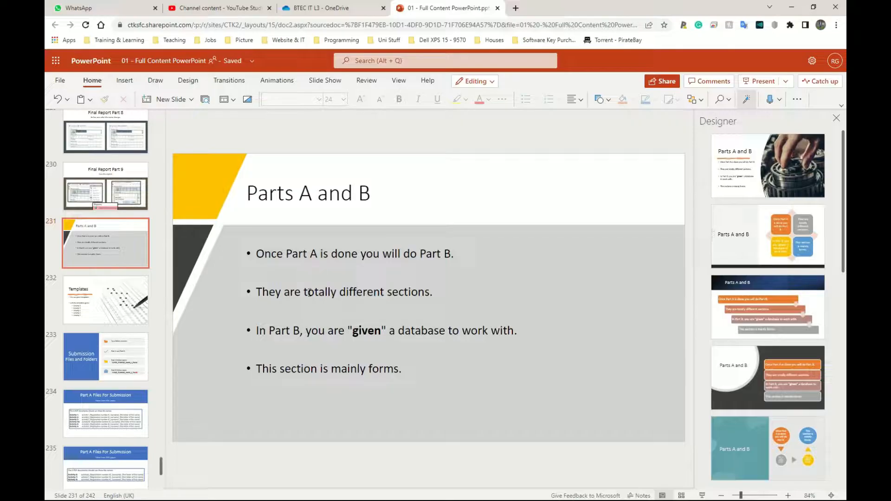
{"action": "mouse_move", "coordinate": [649, 205]}
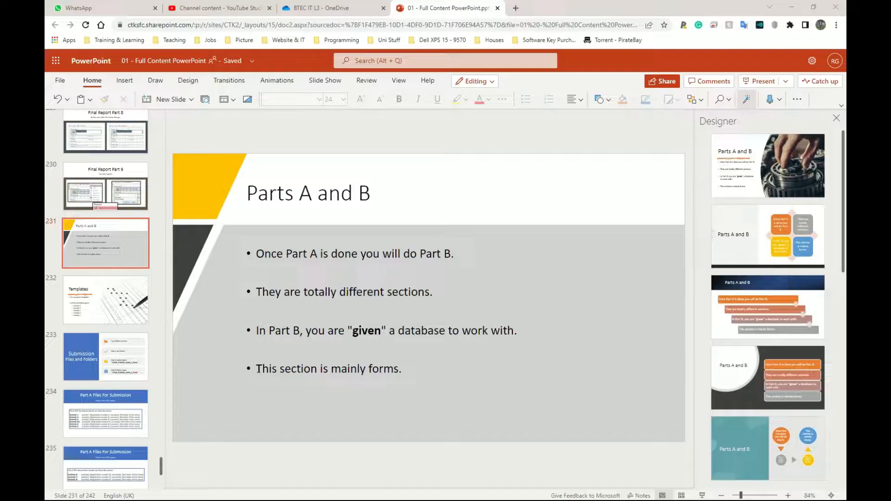
Show the Part A PDF's Outcomes for Submission rules on page 4 at 200% zoom.
{"action": "left_click", "coordinate": [105, 299]}
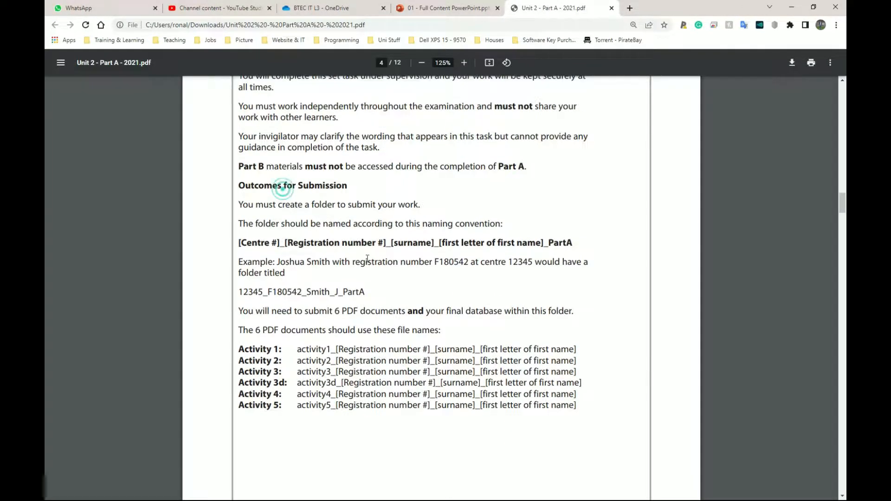
{"action": "left_click", "coordinate": [463, 62]}
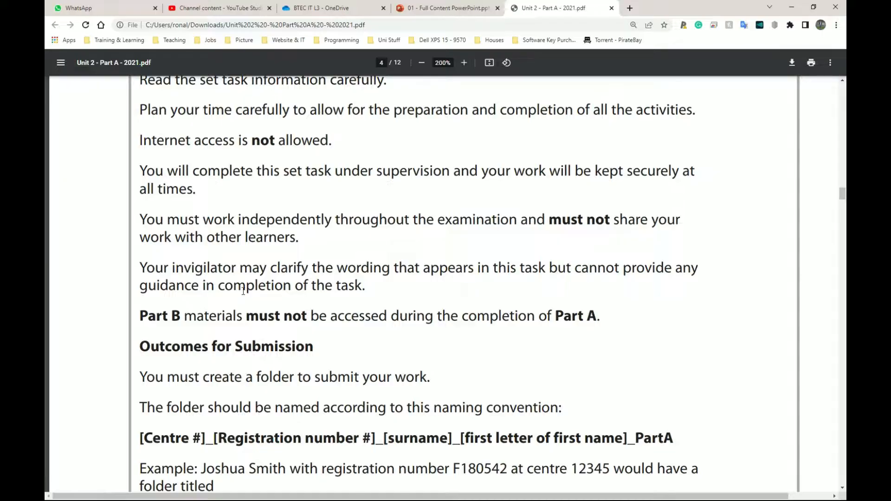
{"action": "scroll", "scroll_direction": "down", "scroll_amount": 3}
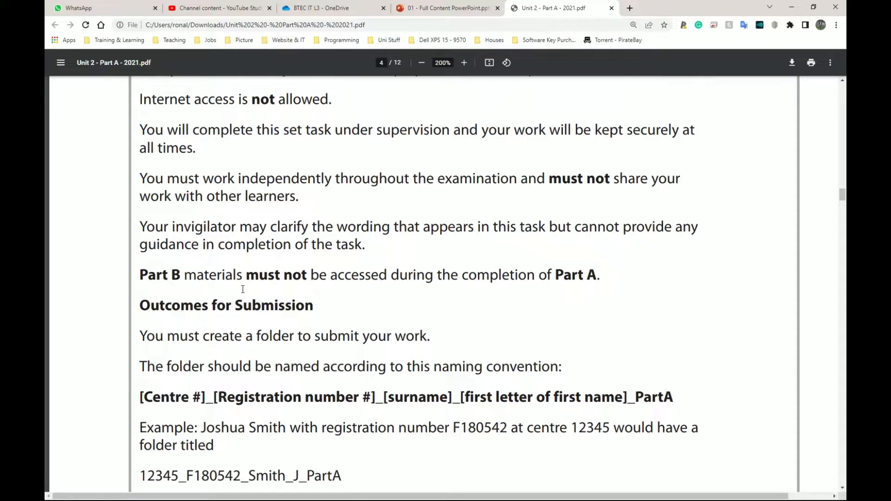
{"action": "scroll", "scroll_direction": "down", "scroll_amount": 3}
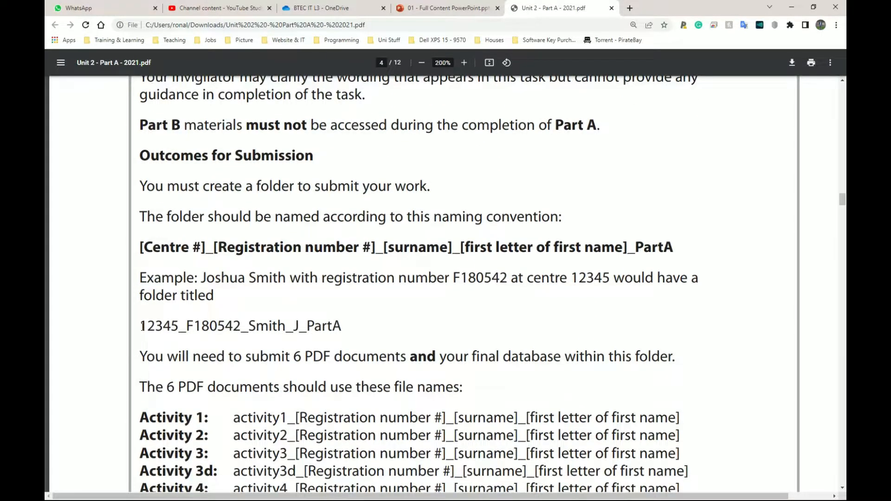
{"action": "left_click", "coordinate": [446, 8]}
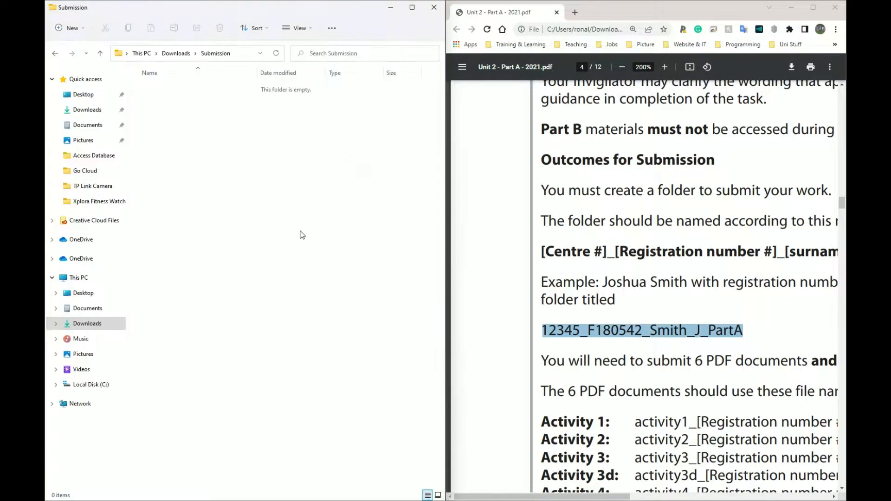
Show the empty Downloads > Submission folder in File Explorer beside the PDF's naming rules.
{"action": "scroll", "scroll_direction": "down", "scroll_amount": 3}
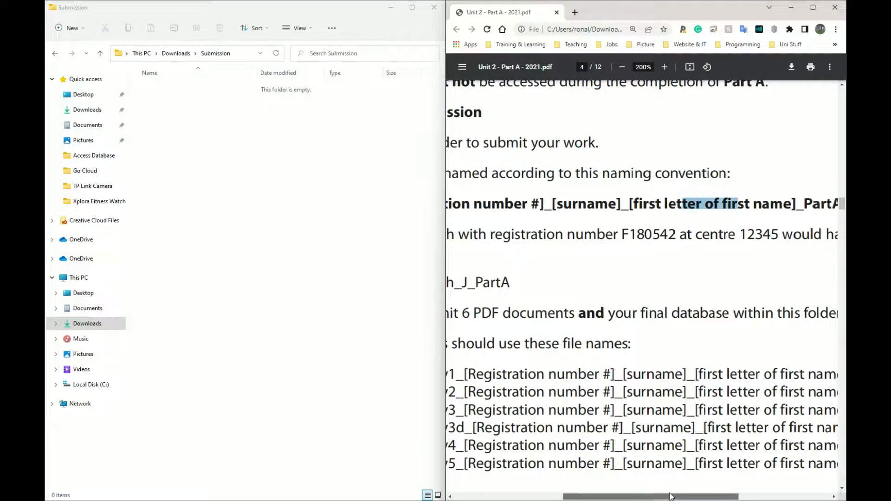
{"action": "scroll", "scroll_direction": "right", "scroll_amount": 3}
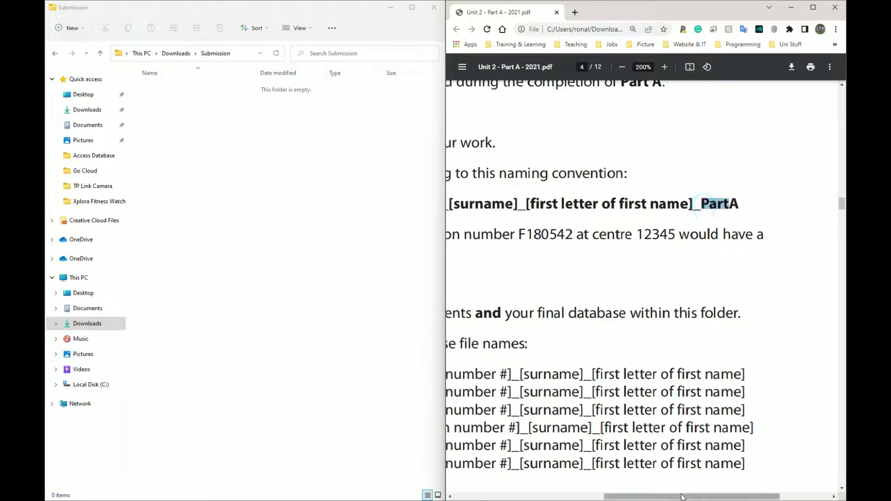
{"action": "scroll", "scroll_direction": "left", "scroll_amount": 3}
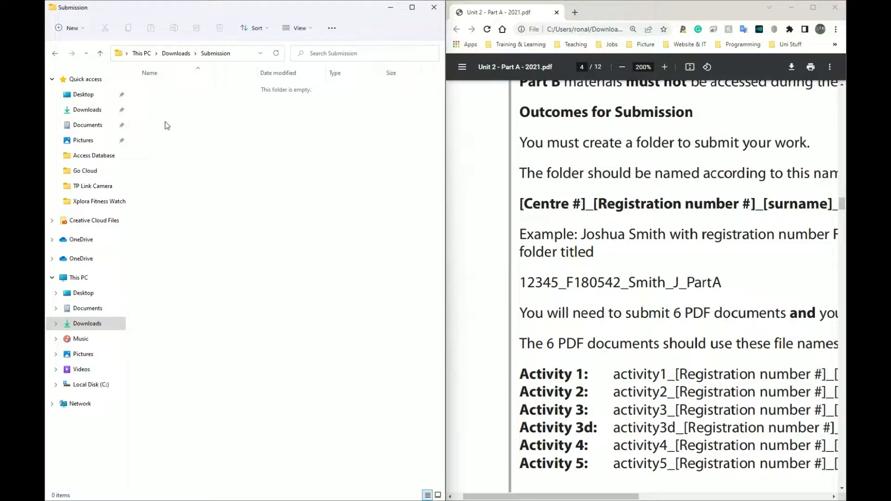
{"action": "right_click", "coordinate": [164, 122]}
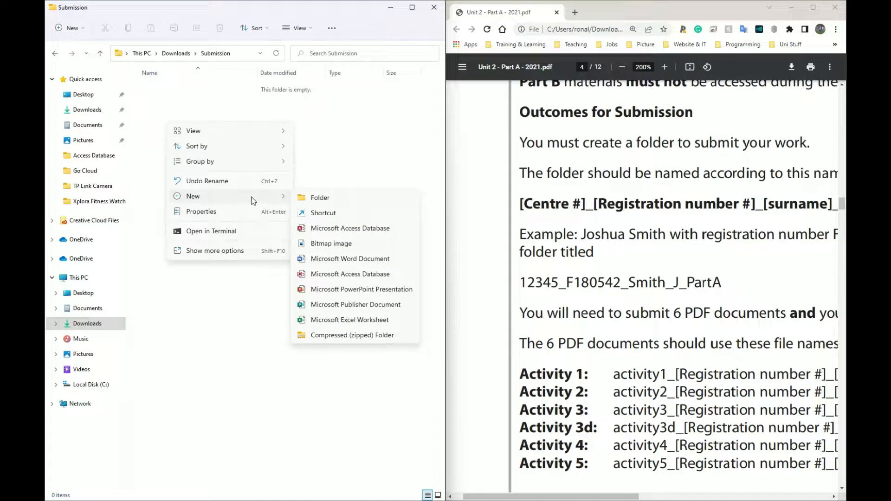
{"action": "left_click", "coordinate": [320, 197]}
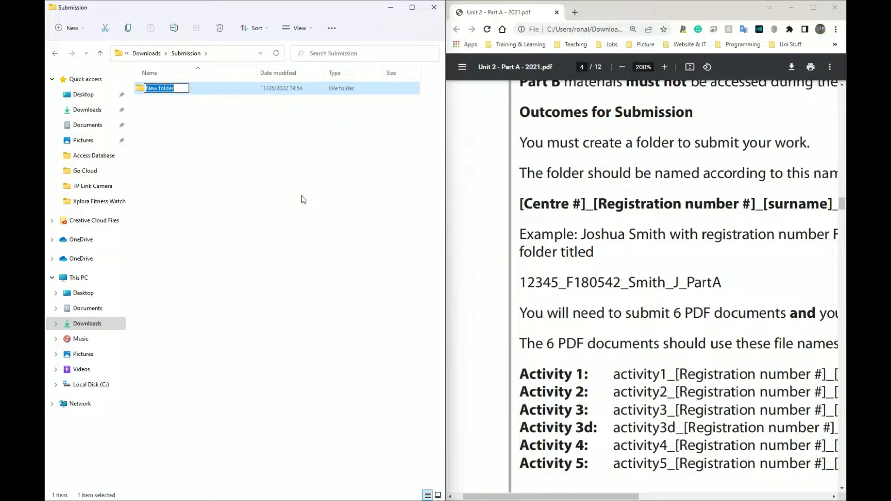
{"action": "type", "text": "7"}
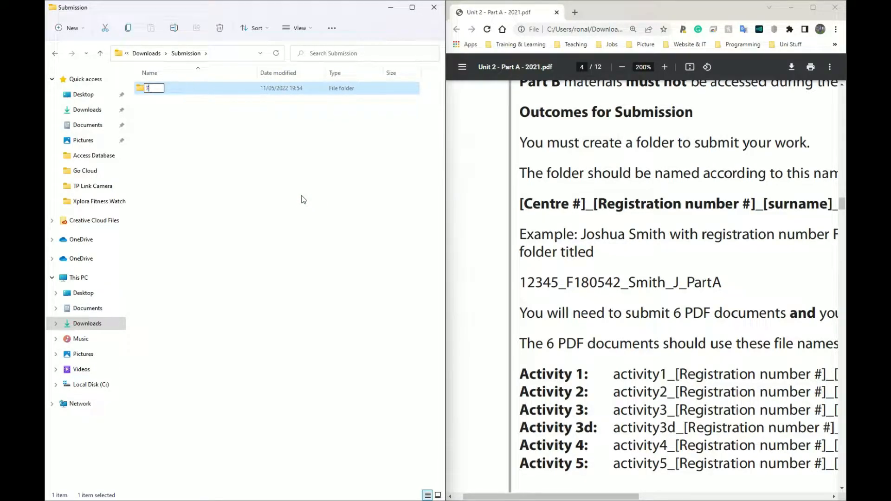
{"action": "type", "text": "784512"}
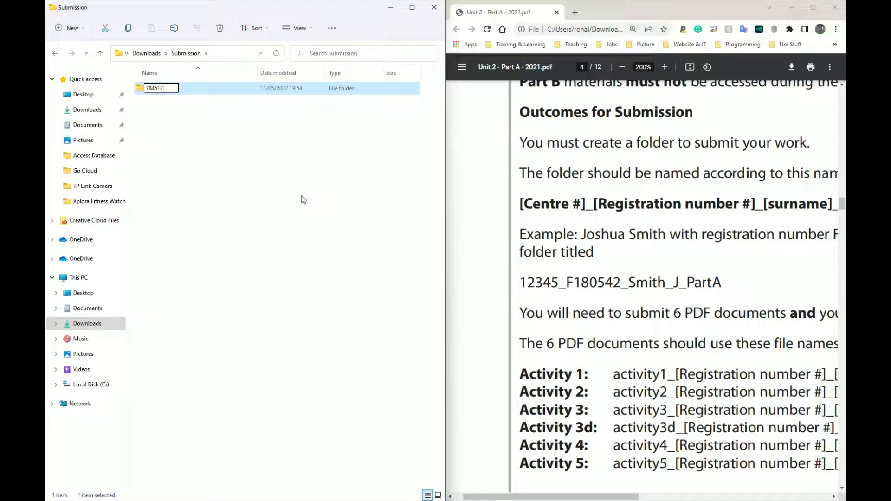
{"action": "type", "text": "_"}
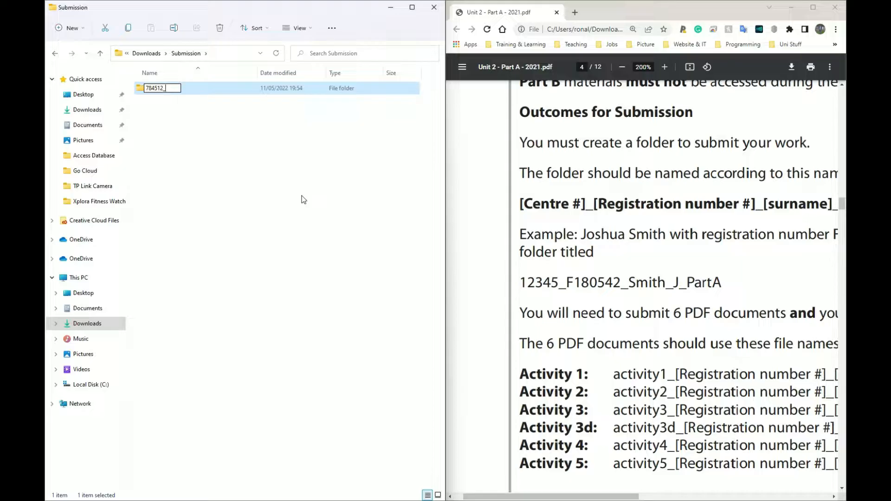
{"action": "type", "text": "326598"}
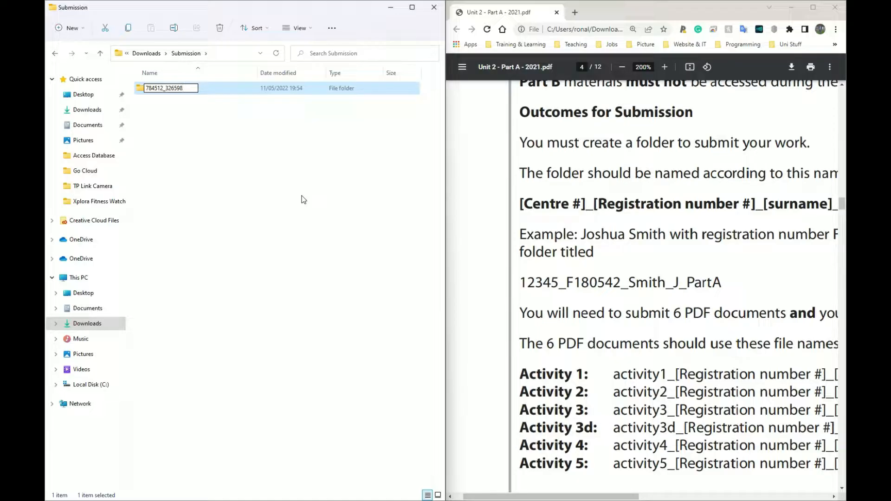
{"action": "type", "text": "_"}
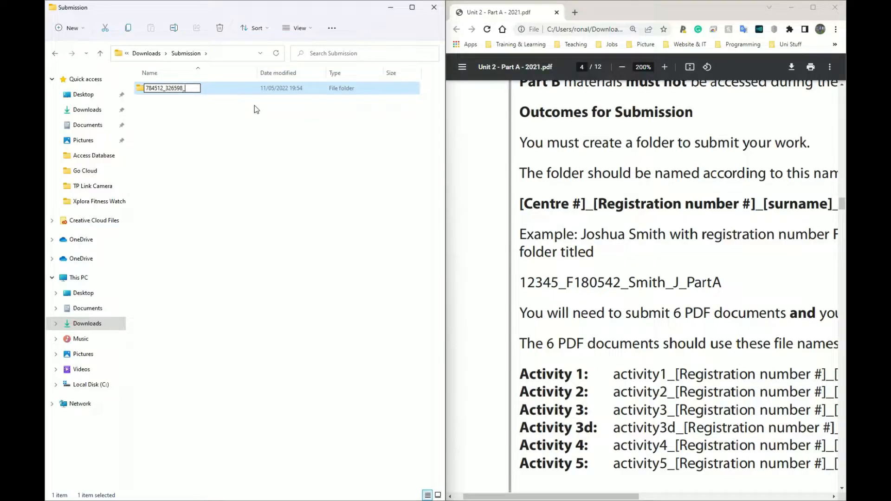
{"action": "type", "text": "Grant"}
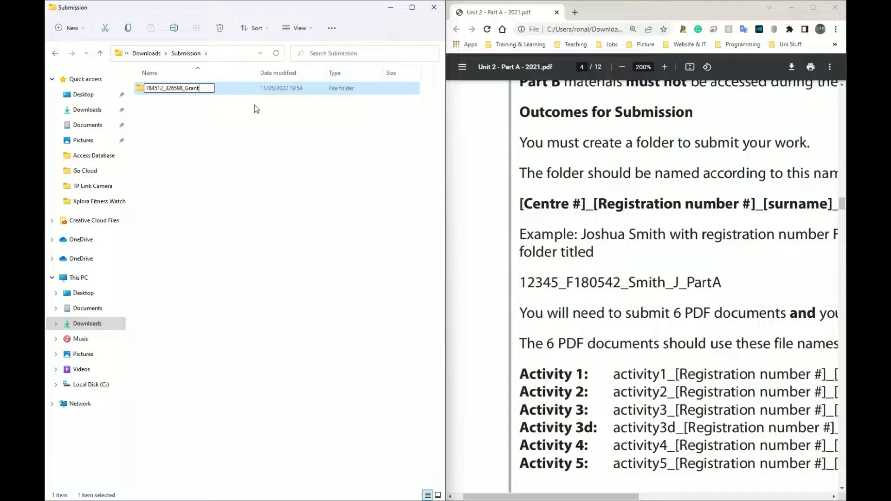
{"action": "type", "text": "_"}
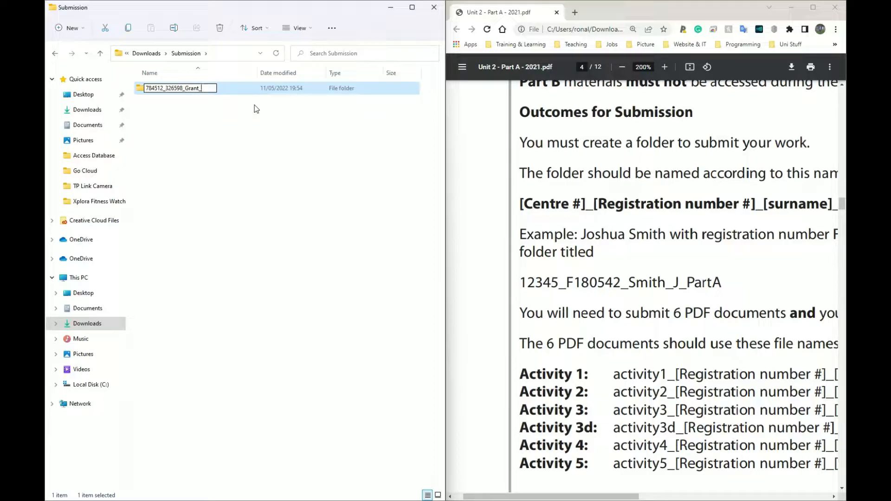
{"action": "type", "text": "R_"}
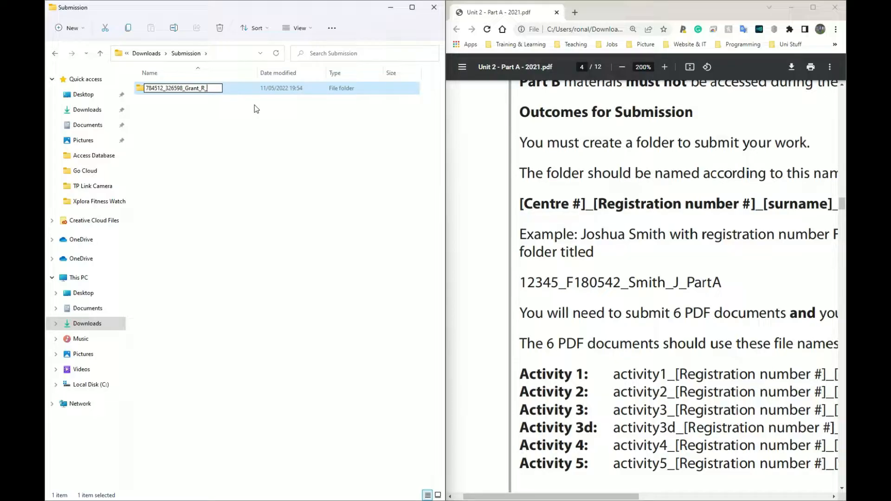
{"action": "type", "text": "PartA"}
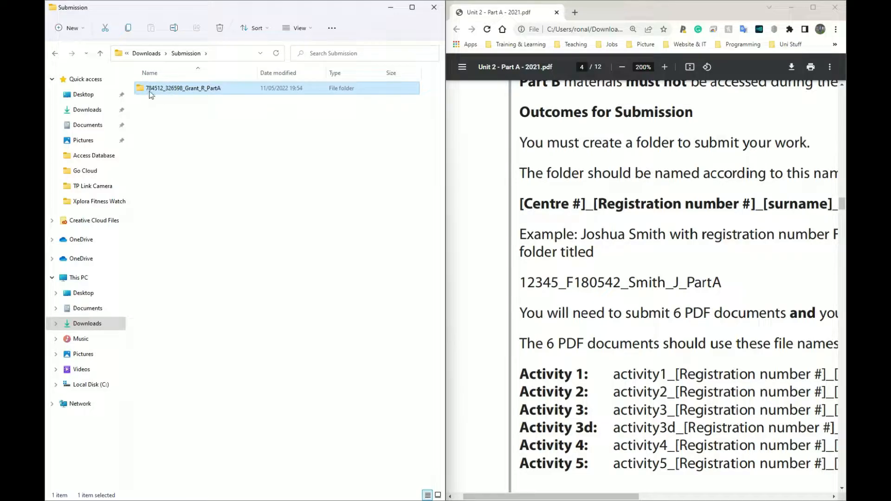
{"action": "mouse_move", "coordinate": [163, 104]}
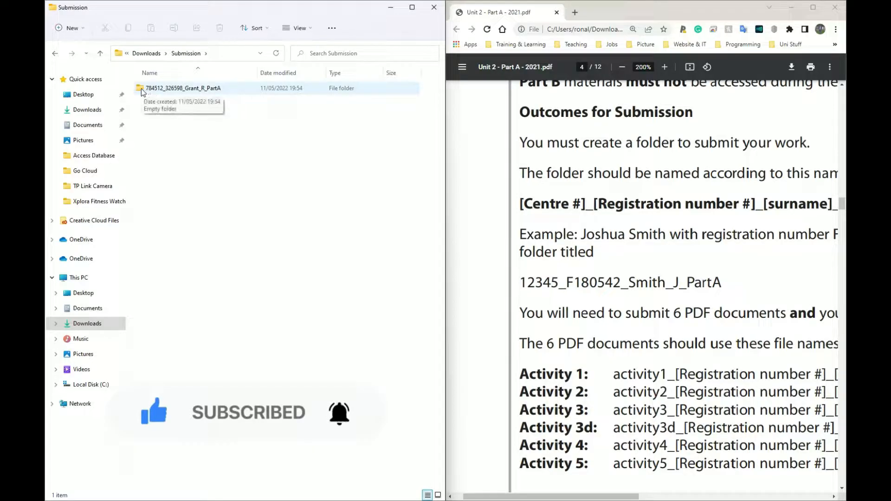
Add a second folder in Submission named like the Part A one, ending PartB.
{"action": "left_click", "coordinate": [182, 89]}
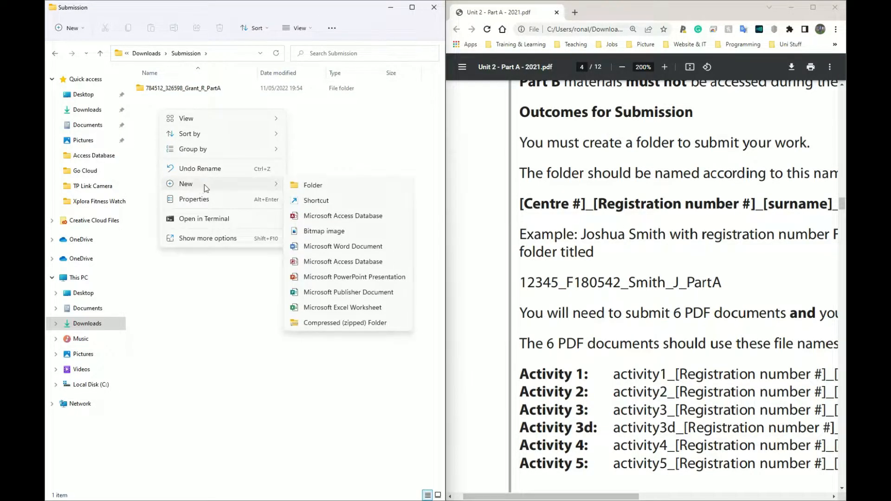
{"action": "left_click", "coordinate": [313, 185]}
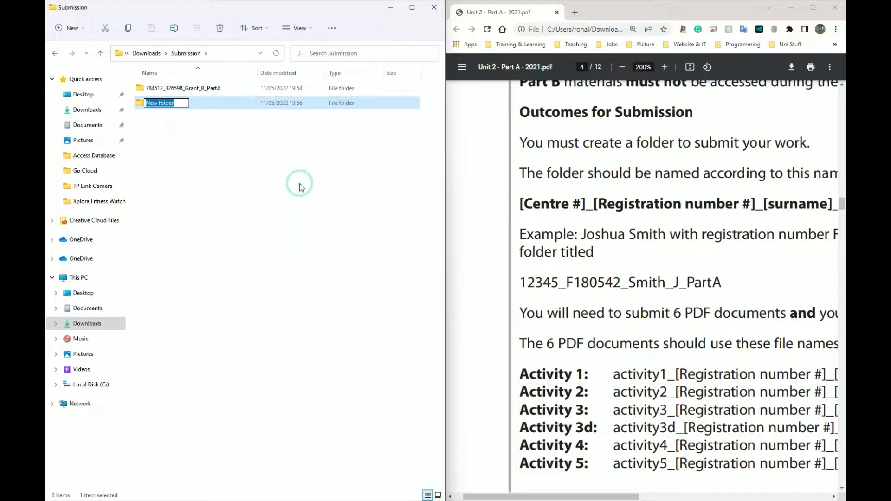
{"action": "mouse_move", "coordinate": [284, 163]}
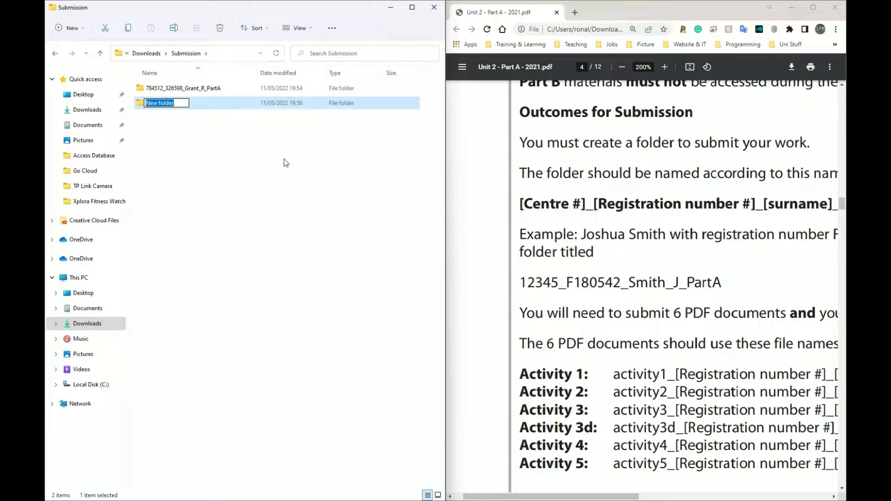
{"action": "type", "text": "784512"}
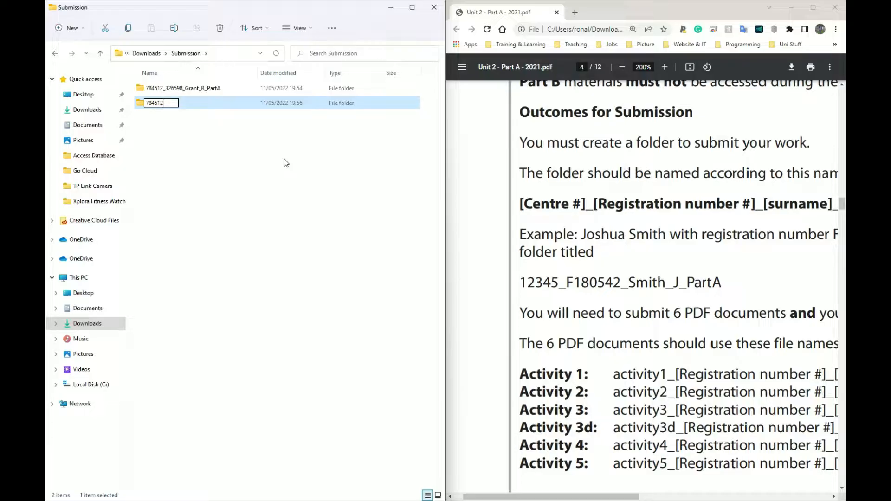
{"action": "type", "text": "_326598"}
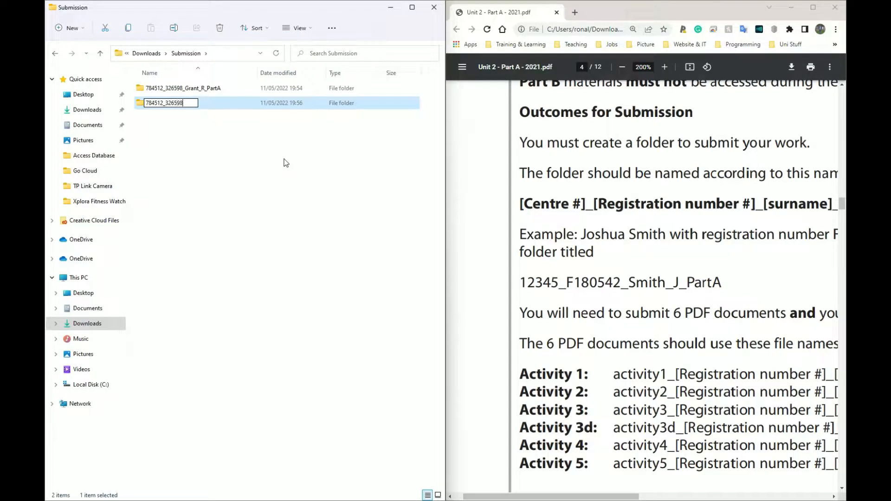
{"action": "type", "text": "_"}
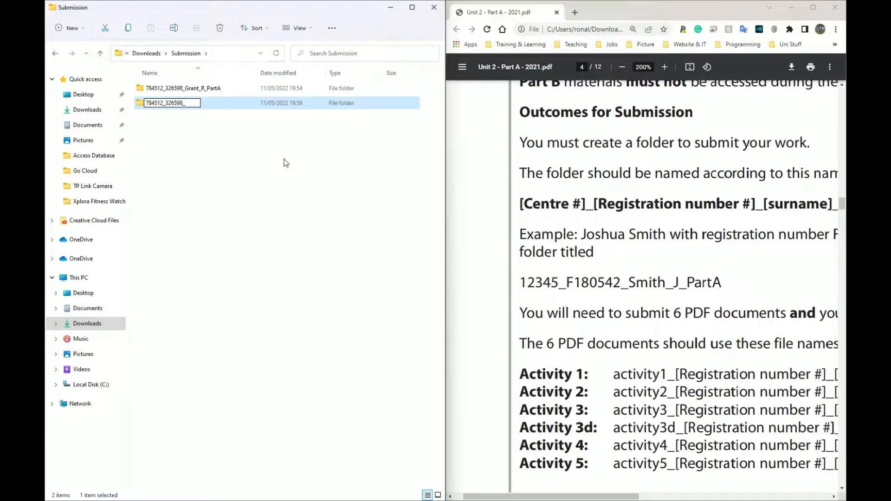
{"action": "type", "text": "Grant_"}
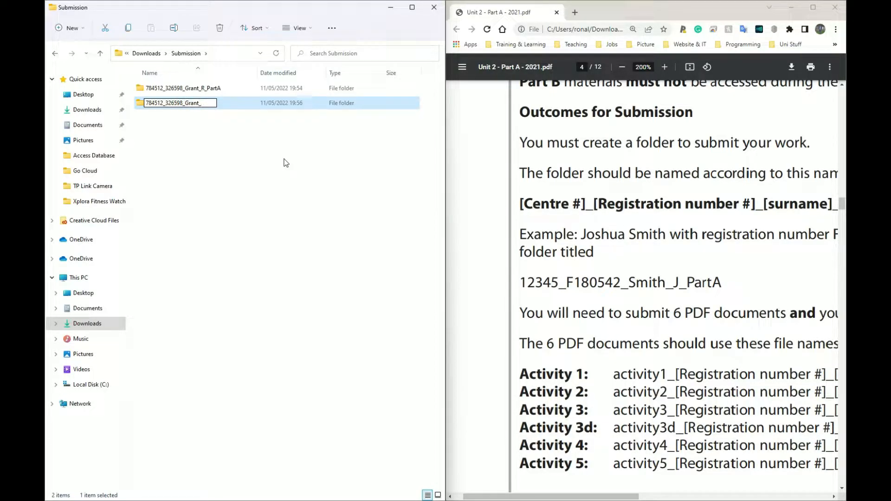
{"action": "type", "text": "R_"}
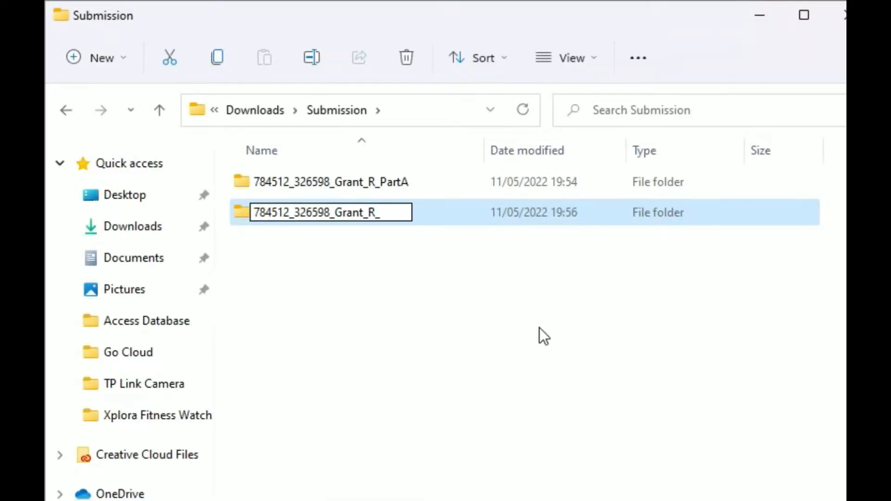
{"action": "type", "text": "Part"}
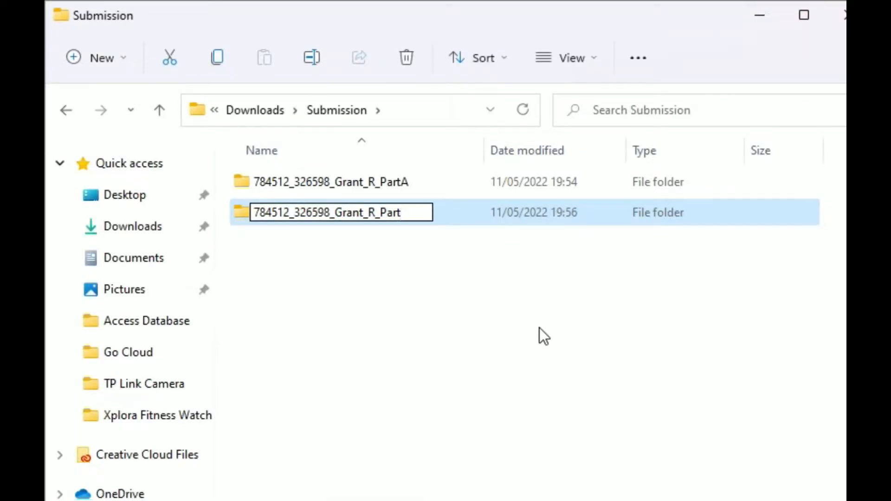
{"action": "type", "text": "B"}
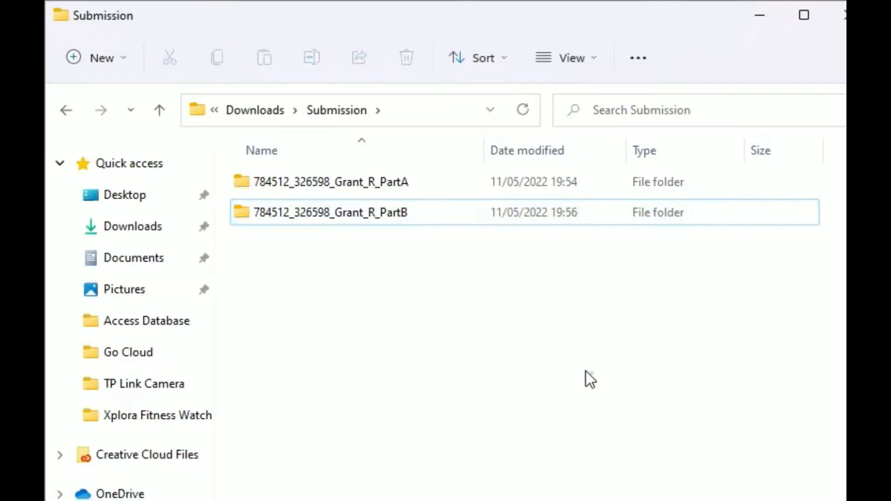
{"action": "mouse_move", "coordinate": [338, 261]}
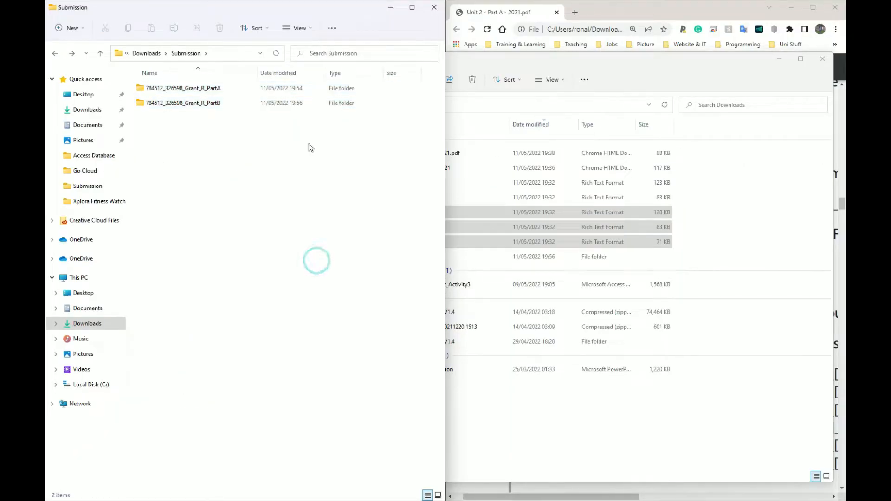
{"action": "mouse_move", "coordinate": [183, 88]}
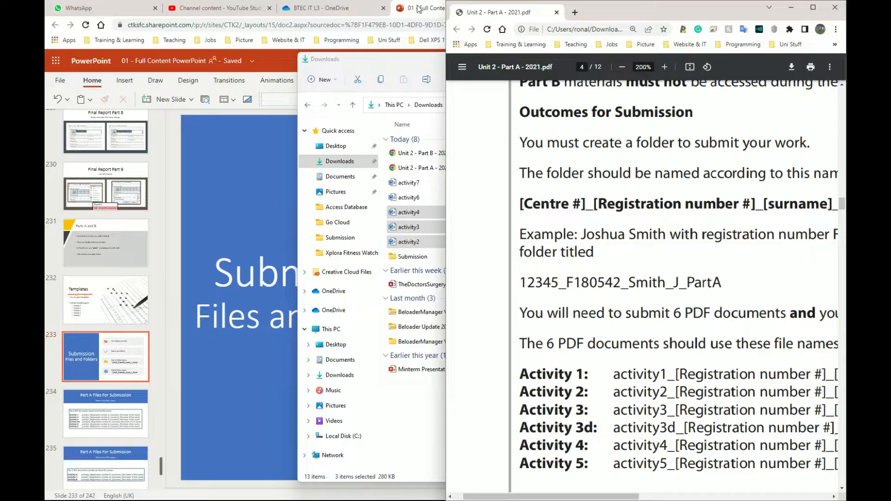
Bring the PowerPoint deck forward and show the Submission Files and Folders slide.
{"action": "left_click", "coordinate": [443, 8]}
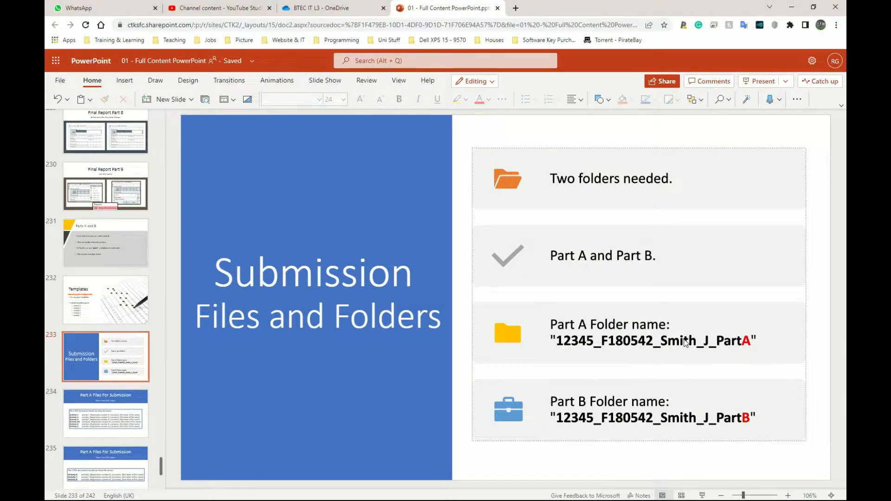
{"action": "mouse_move", "coordinate": [655, 366]}
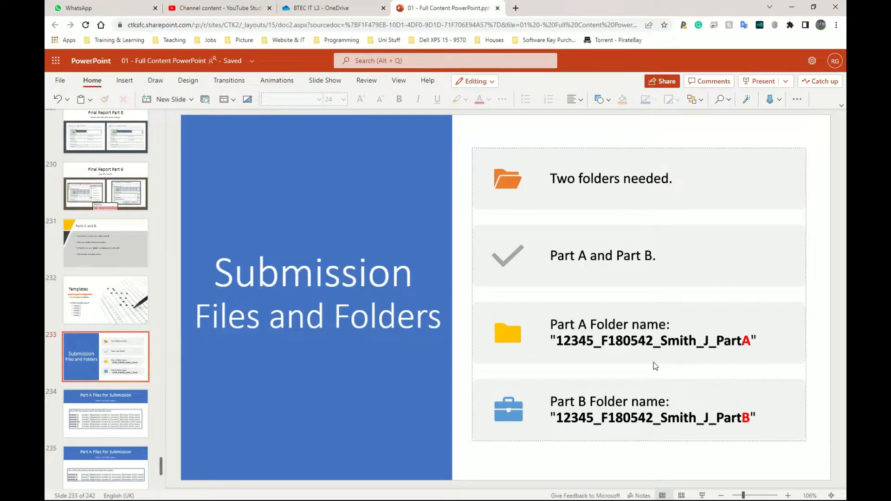
{"action": "mouse_move", "coordinate": [752, 342]}
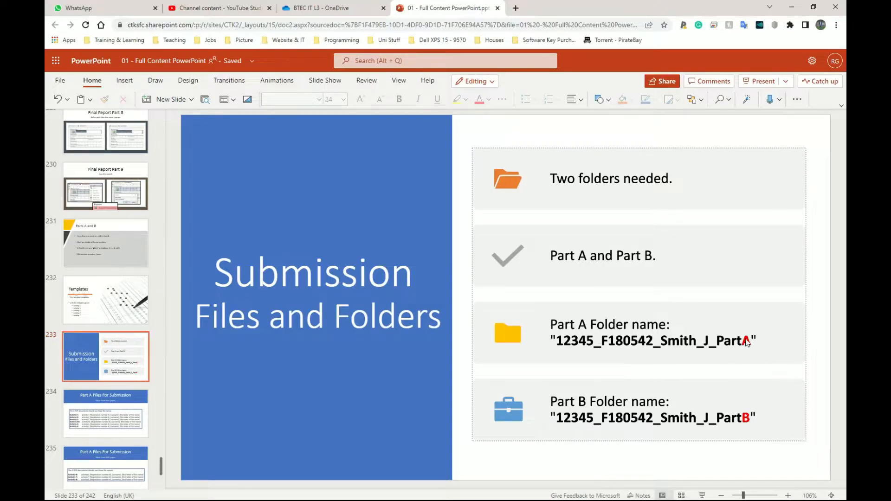
{"action": "mouse_move", "coordinate": [723, 402]}
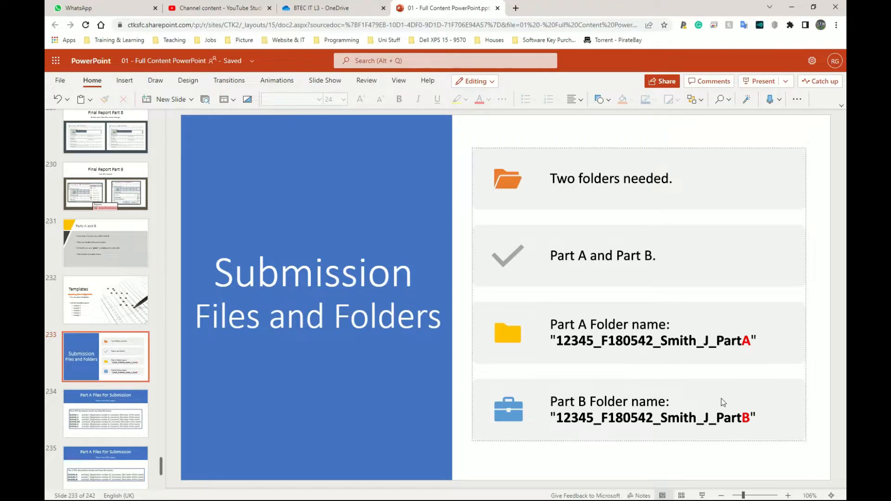
{"action": "left_click", "coordinate": [106, 413]}
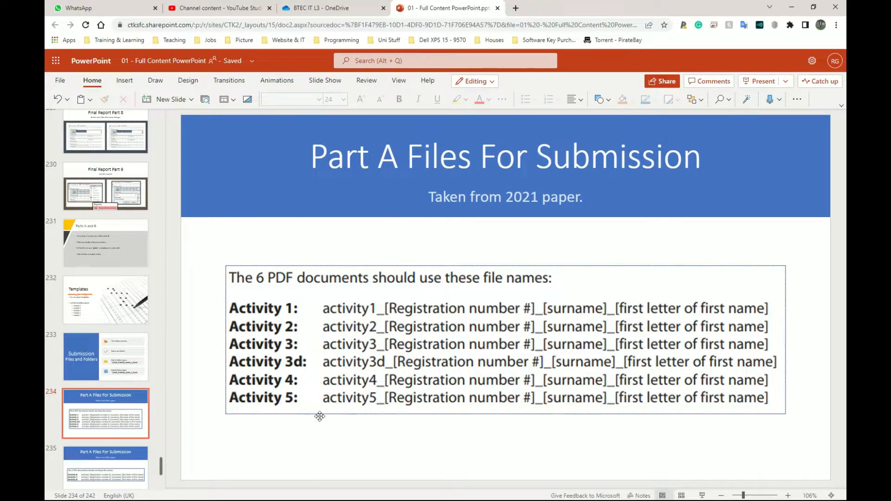
{"action": "mouse_move", "coordinate": [386, 346]}
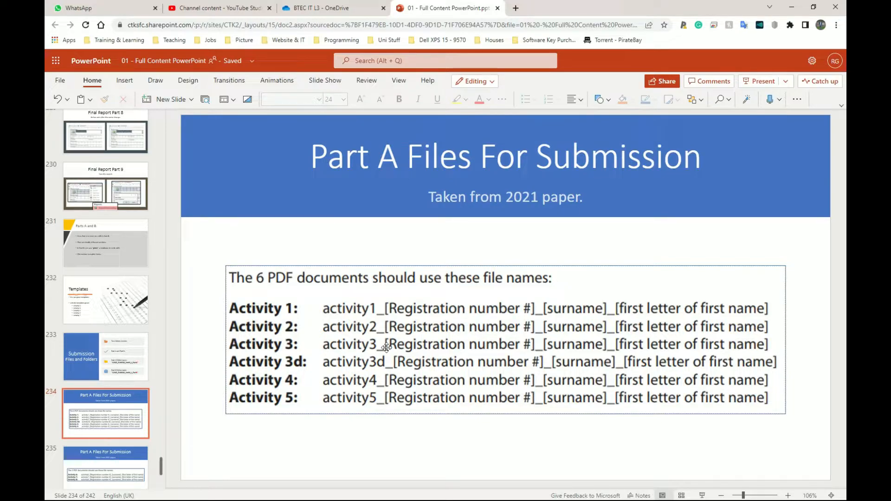
Review the Part A and Part B file name slides, ending on Naming Files For Submission.
{"action": "left_click", "coordinate": [105, 307]}
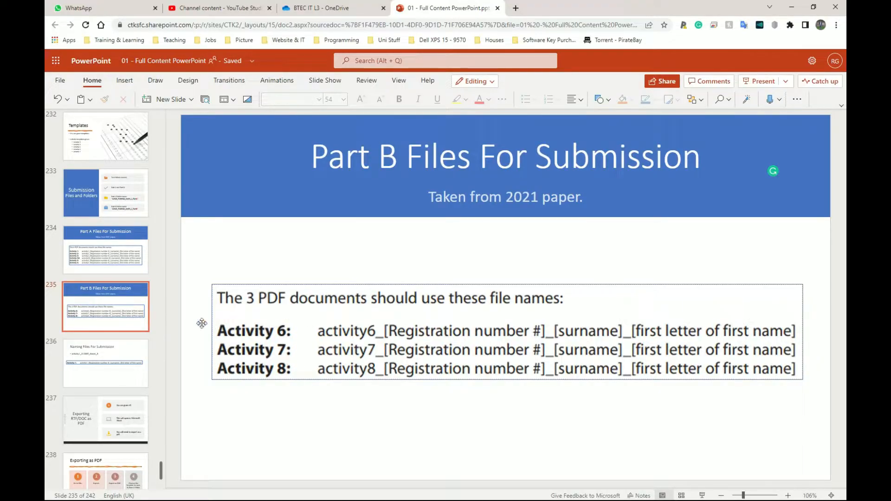
{"action": "left_click", "coordinate": [105, 250]}
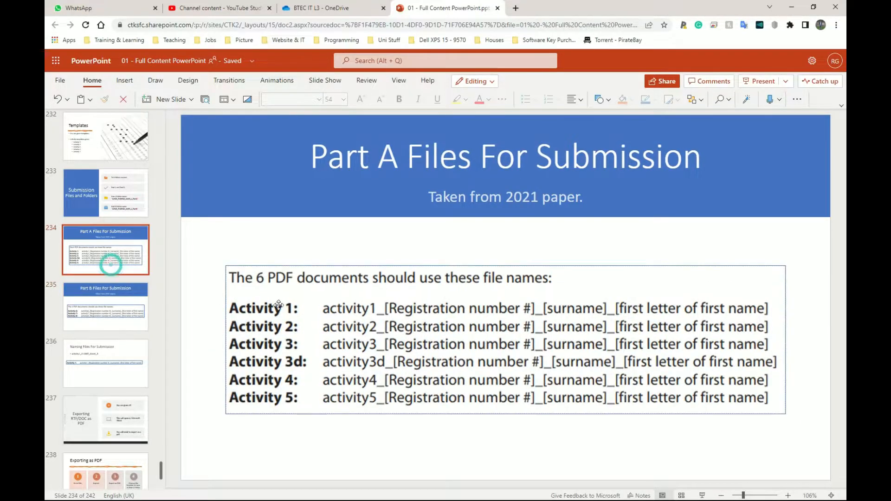
{"action": "left_click", "coordinate": [106, 306]}
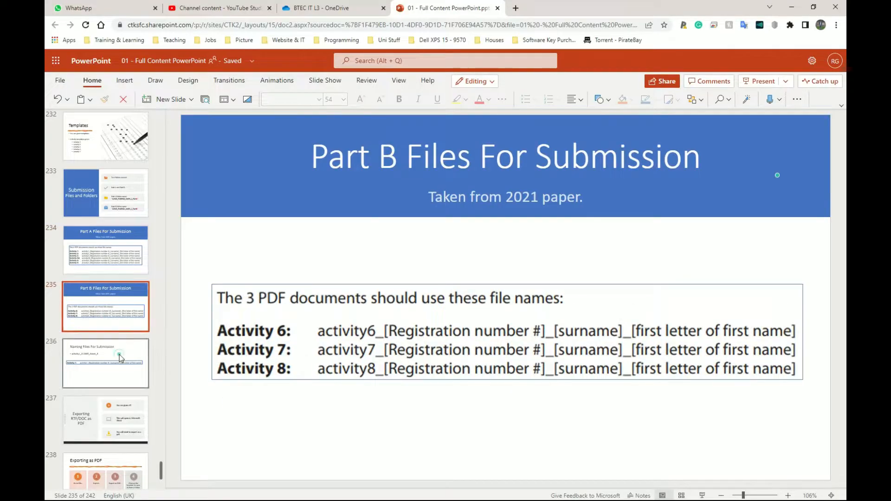
{"action": "left_click", "coordinate": [105, 362]}
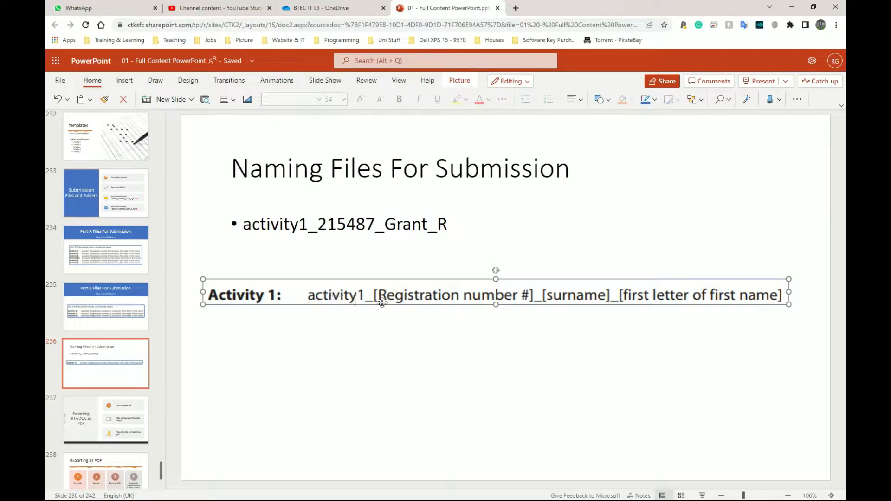
{"action": "mouse_move", "coordinate": [469, 301]}
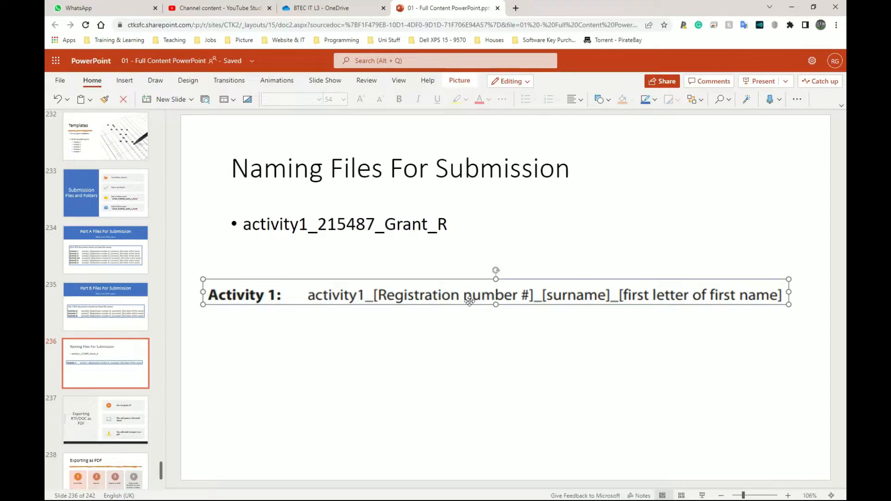
{"action": "mouse_move", "coordinate": [591, 302]}
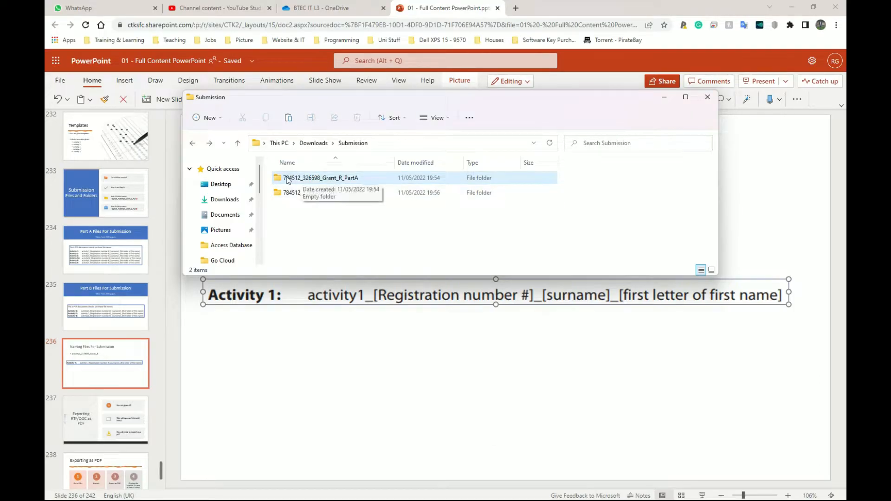
{"action": "double_click", "coordinate": [321, 177]}
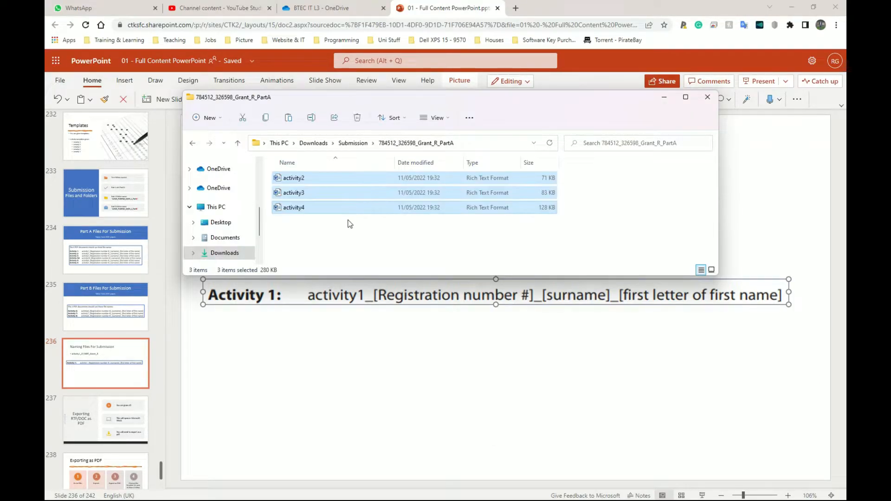
{"action": "left_click", "coordinate": [364, 251]}
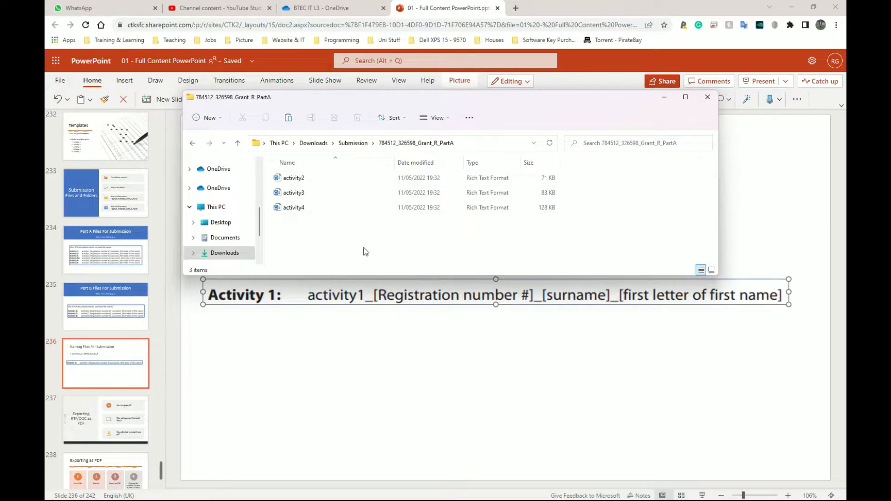
{"action": "left_click", "coordinate": [293, 177]}
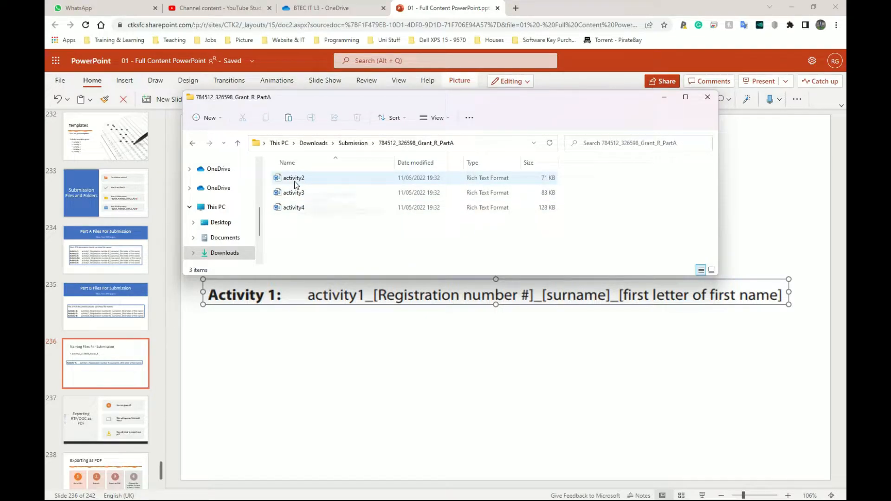
{"action": "mouse_move", "coordinate": [378, 184]}
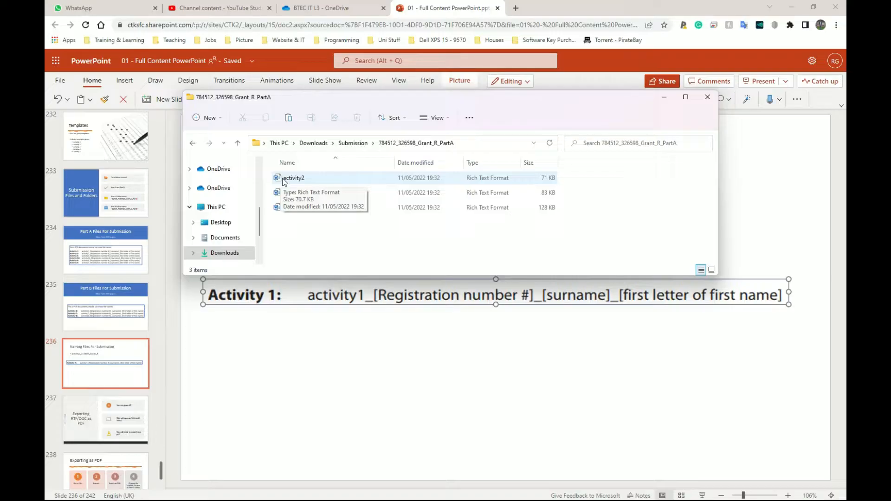
{"action": "left_click", "coordinate": [293, 178]}
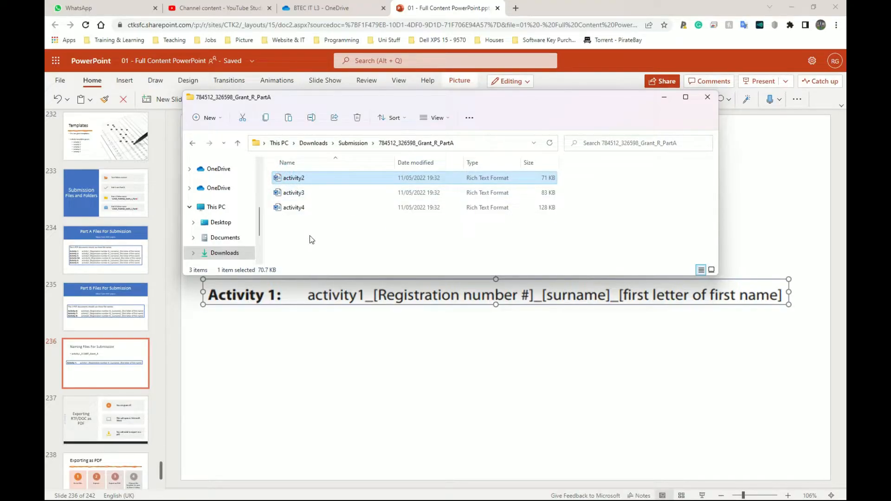
{"action": "mouse_move", "coordinate": [412, 255]}
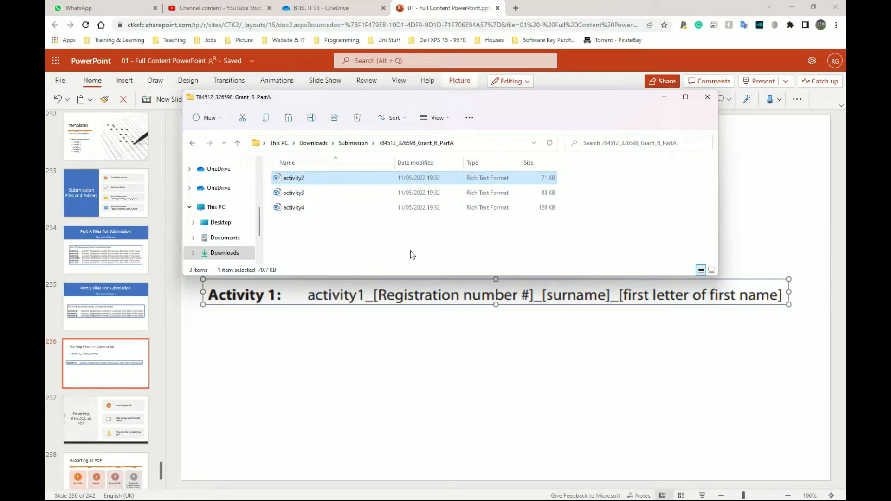
{"action": "left_click", "coordinate": [294, 177]}
{"action": "type", "text": "_"}
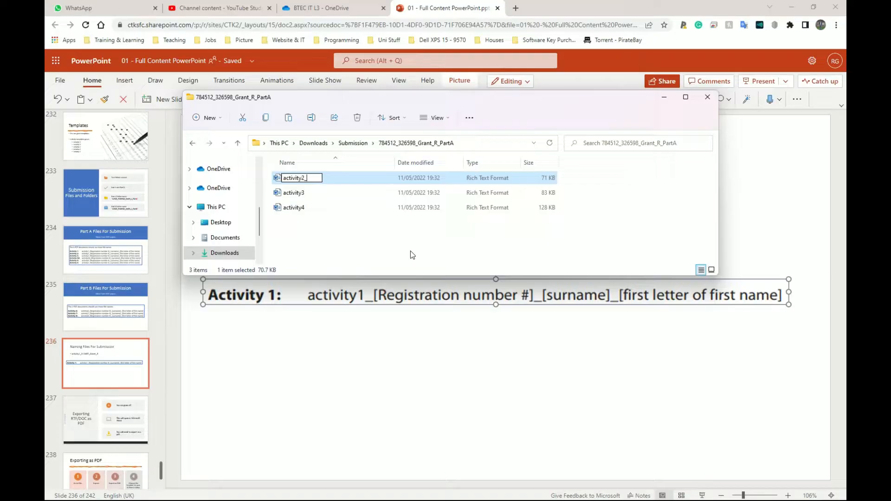
{"action": "type", "text": "784512_Grant"}
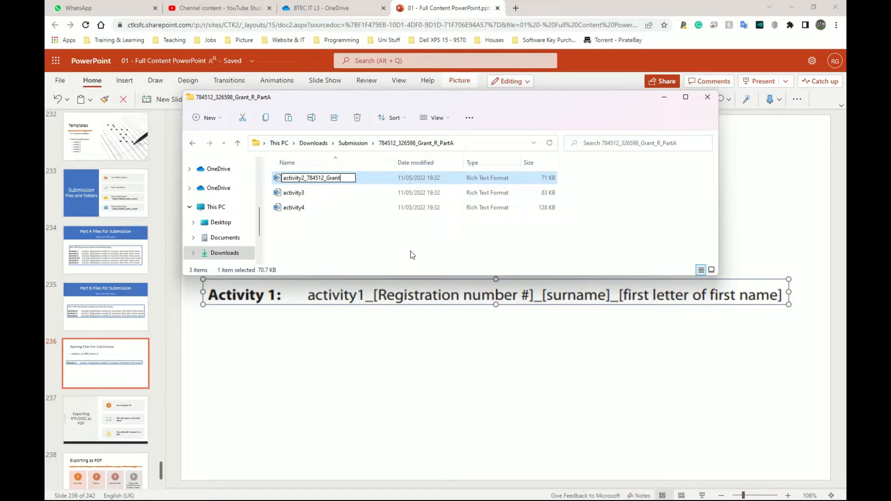
{"action": "type", "text": "_"}
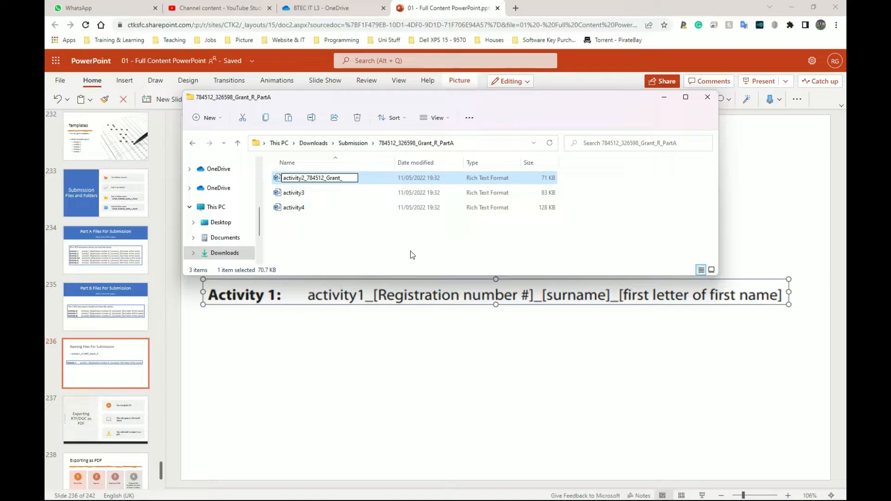
{"action": "type", "text": "R"}
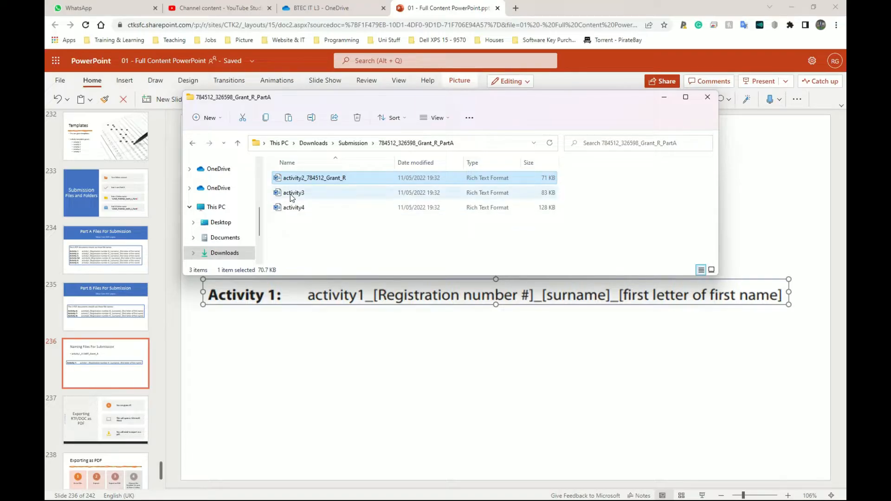
{"action": "left_click", "coordinate": [313, 178]}
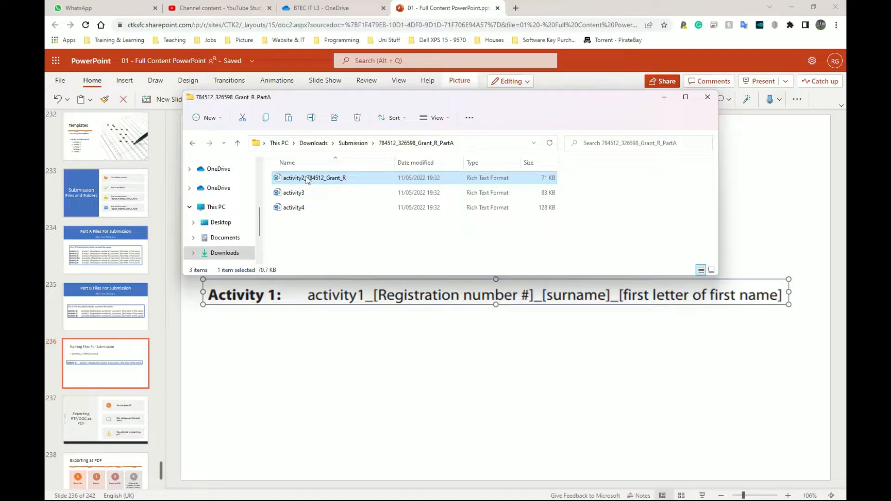
{"action": "right_click", "coordinate": [312, 178]}
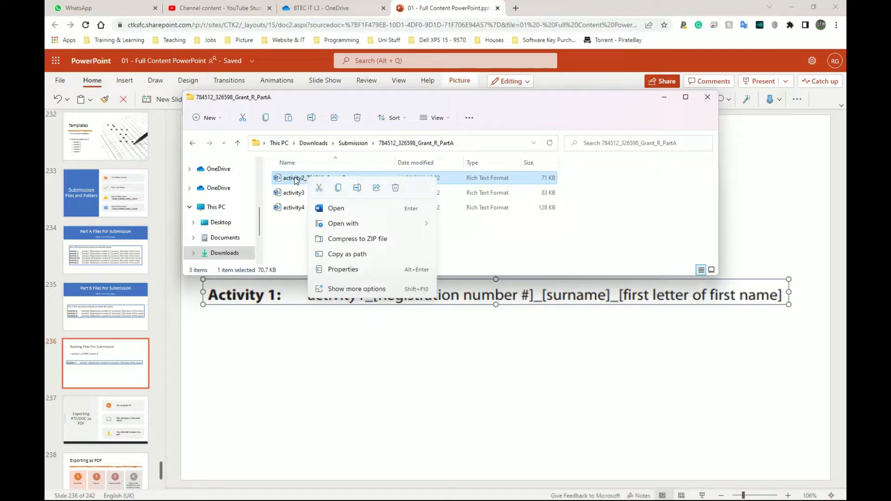
{"action": "left_click", "coordinate": [357, 288]}
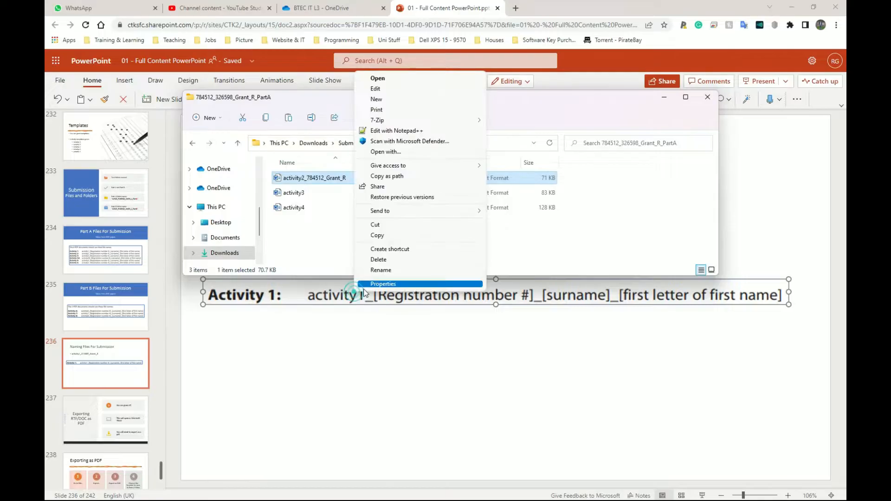
{"action": "left_click", "coordinate": [380, 270]}
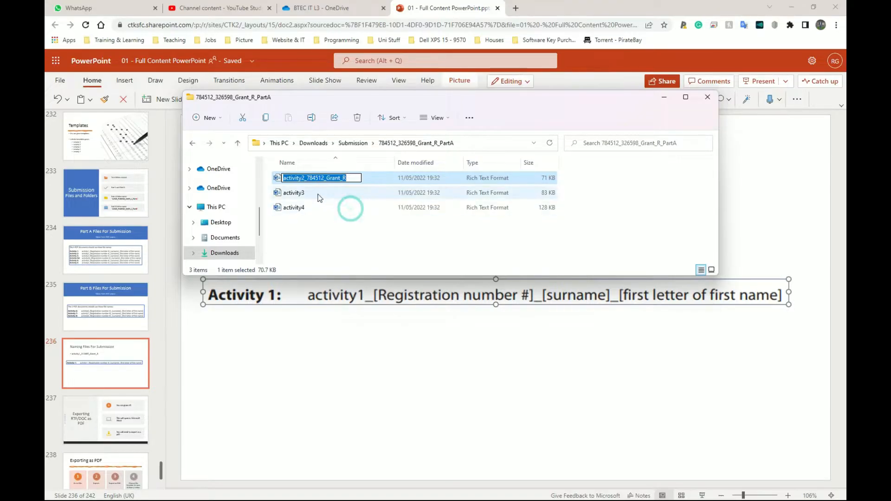
Paste the suffix into activity3 and activity4's names.
{"action": "left_click", "coordinate": [293, 192]}
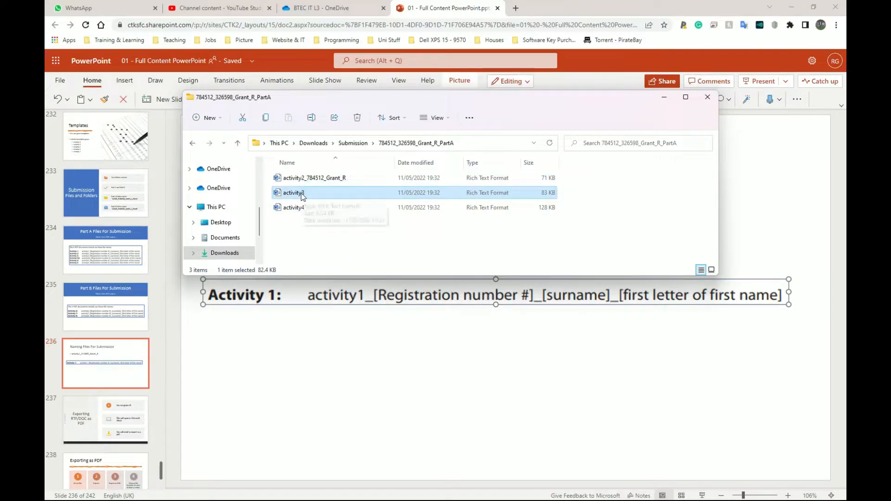
{"action": "right_click", "coordinate": [293, 192]}
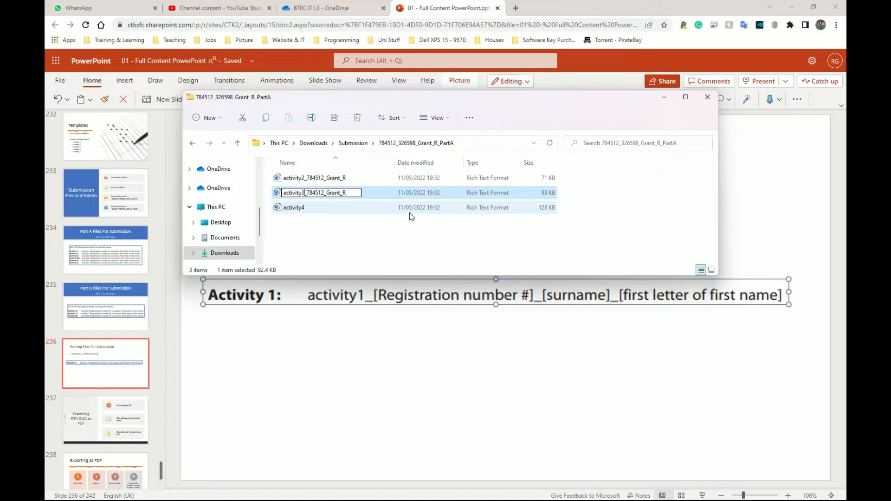
{"action": "left_click", "coordinate": [293, 207]}
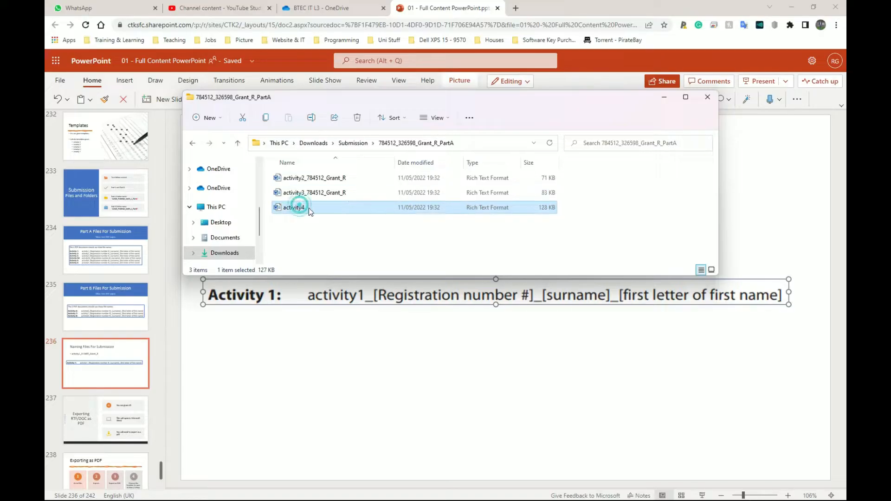
{"action": "right_click", "coordinate": [292, 207]}
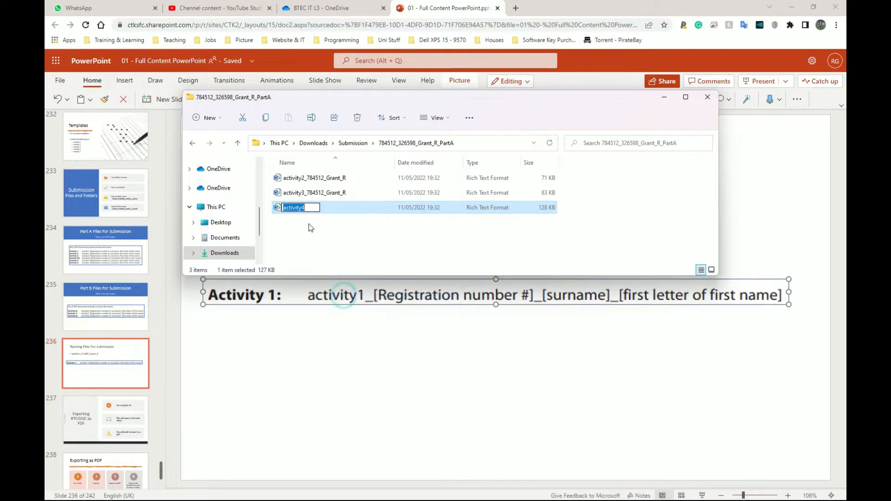
{"action": "right_click", "coordinate": [293, 207]}
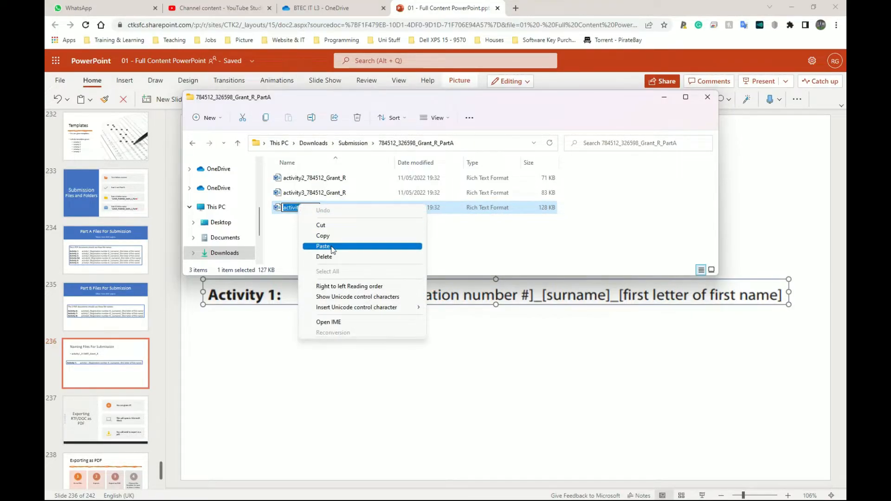
{"action": "left_click", "coordinate": [323, 246]}
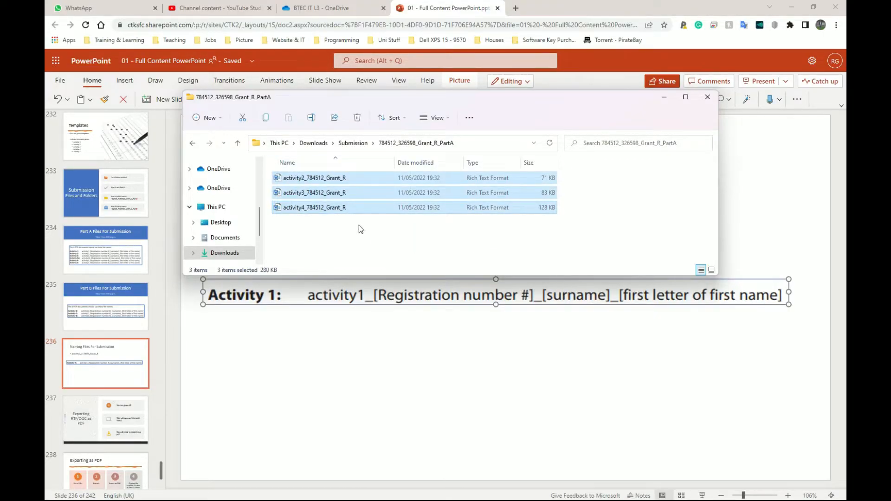
{"action": "left_click", "coordinate": [381, 248]}
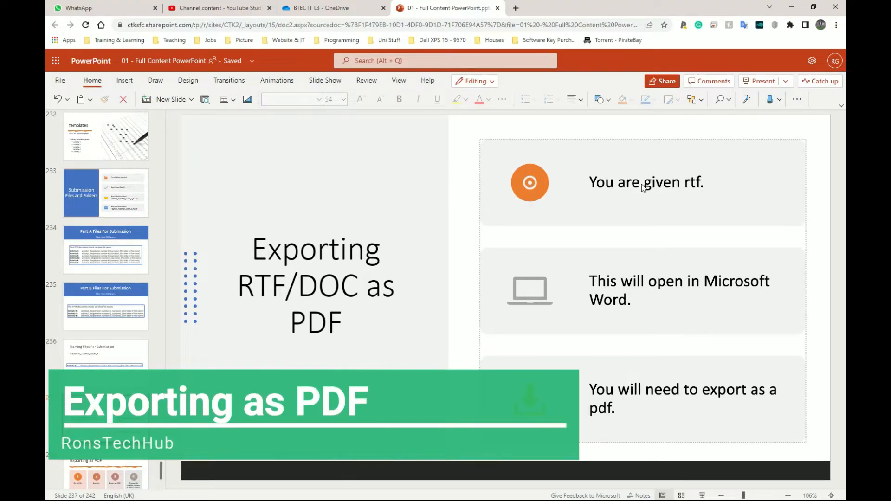
{"action": "mouse_move", "coordinate": [677, 187]}
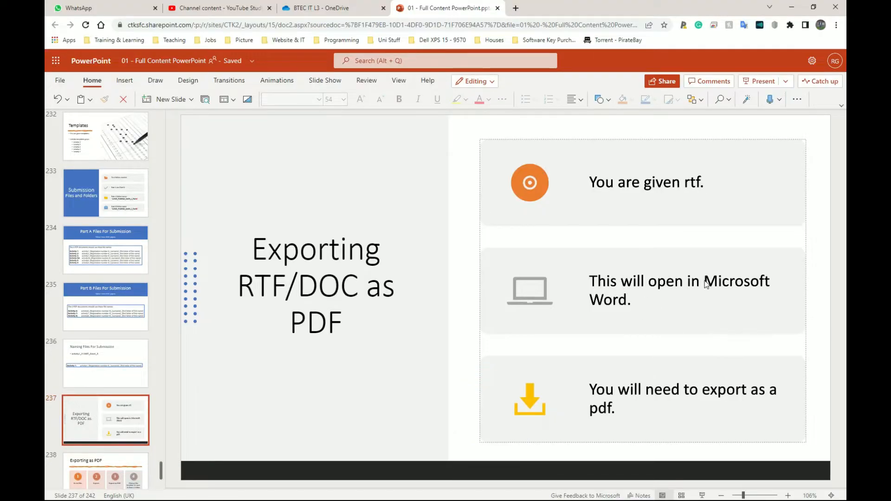
{"action": "mouse_move", "coordinate": [615, 380]}
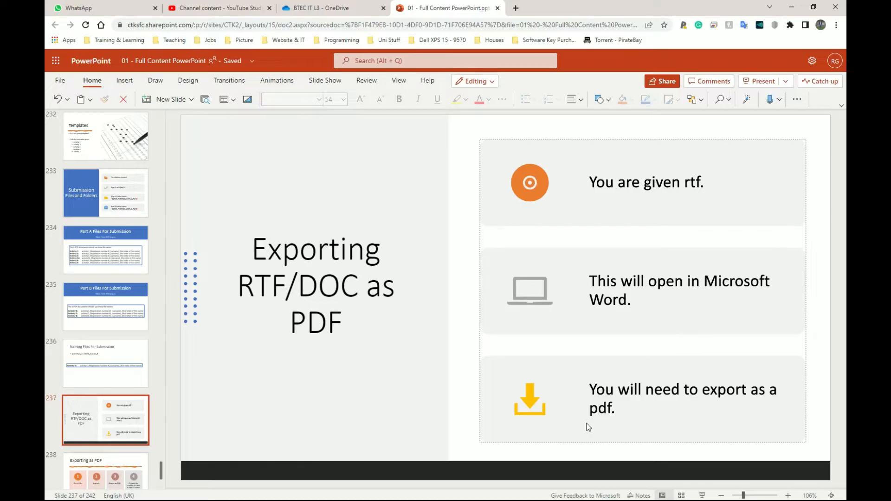
Show slide 238, Exporting as PDF, with its four export steps.
{"action": "left_click", "coordinate": [105, 304]}
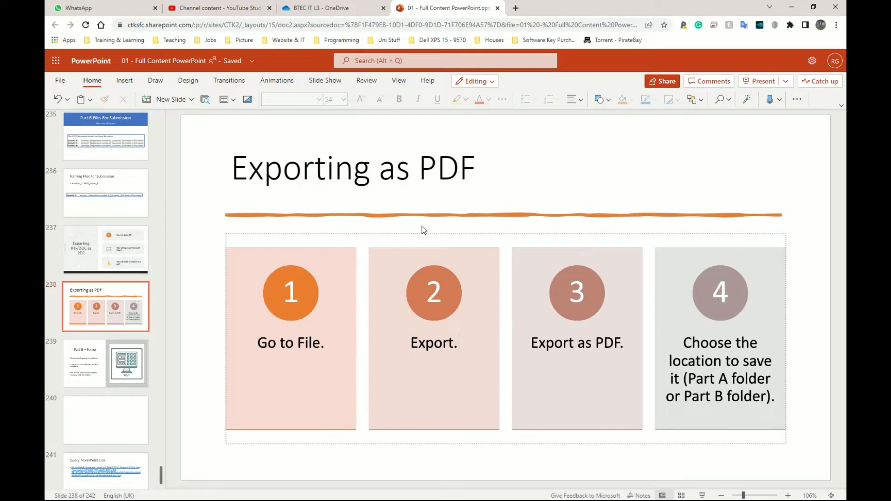
{"action": "mouse_move", "coordinate": [387, 308]}
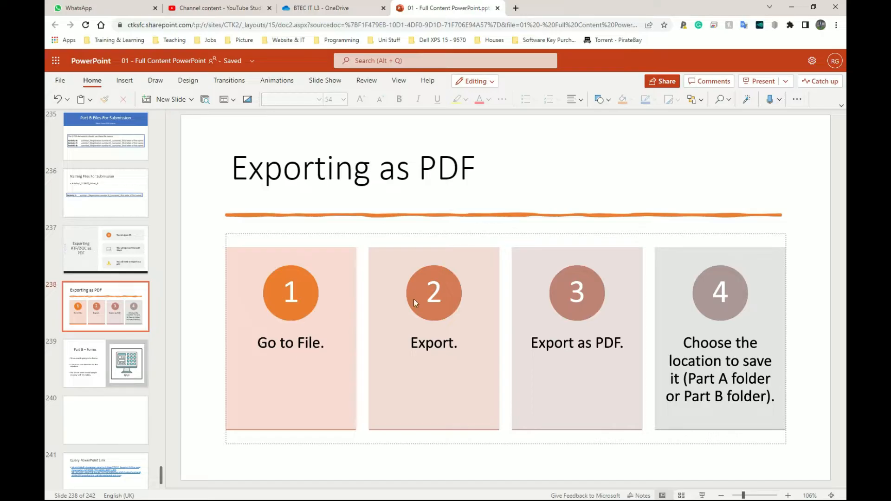
{"action": "mouse_move", "coordinate": [602, 349]}
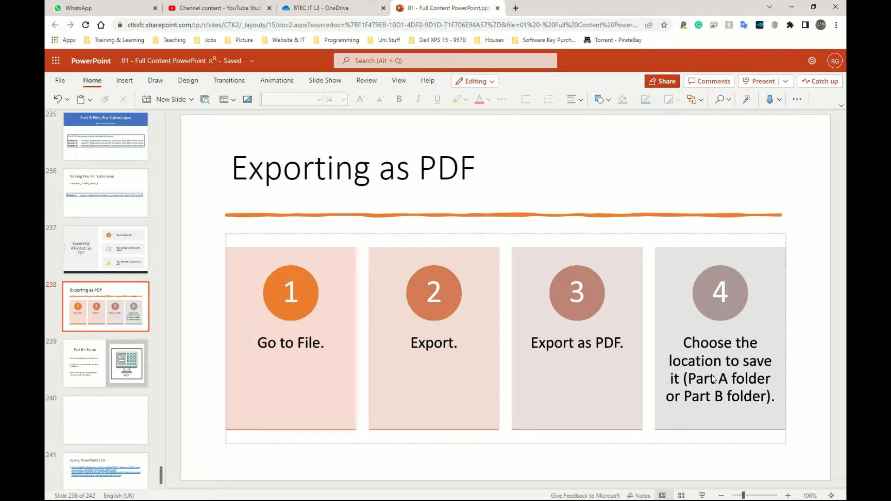
{"action": "mouse_move", "coordinate": [611, 331]}
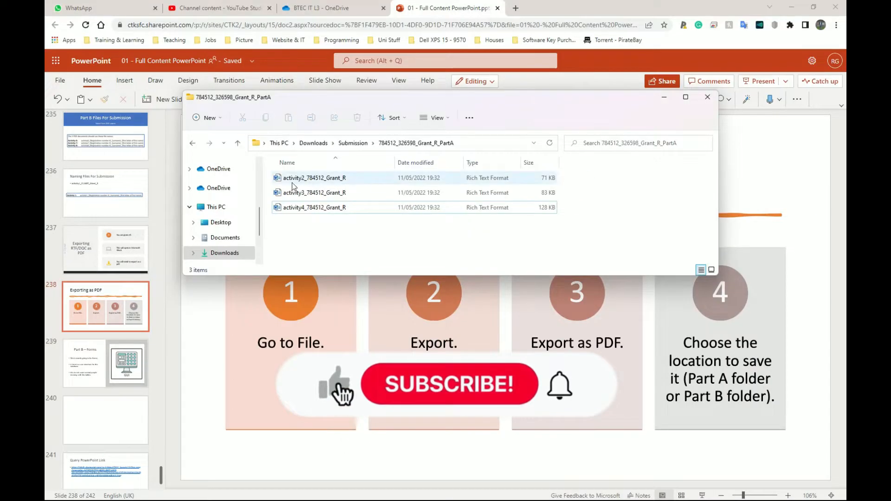
{"action": "left_click", "coordinate": [314, 178]}
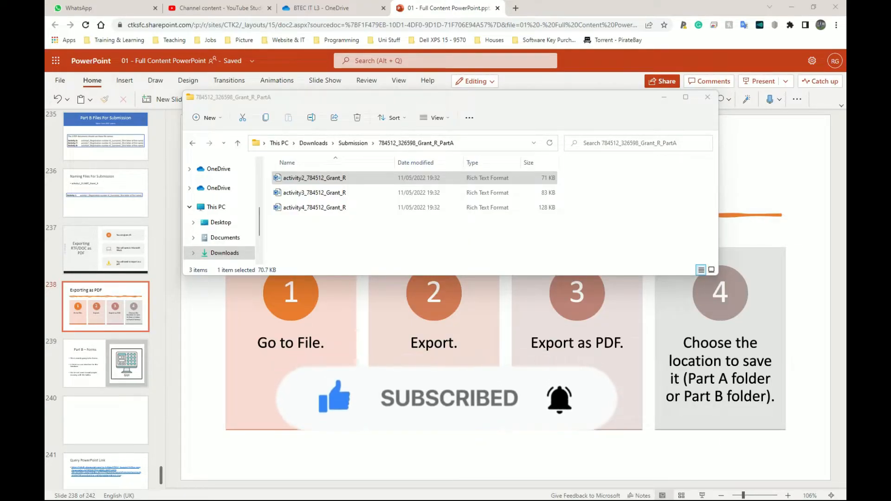
{"action": "double_click", "coordinate": [315, 177]}
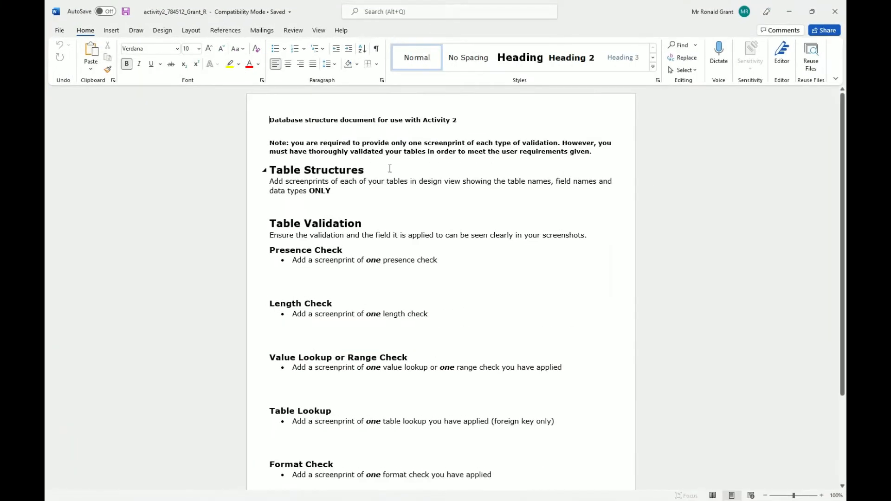
Scroll down to the spot beneath Table Structures in the activity 2 document.
{"action": "scroll", "scroll_direction": "down", "scroll_amount": 3}
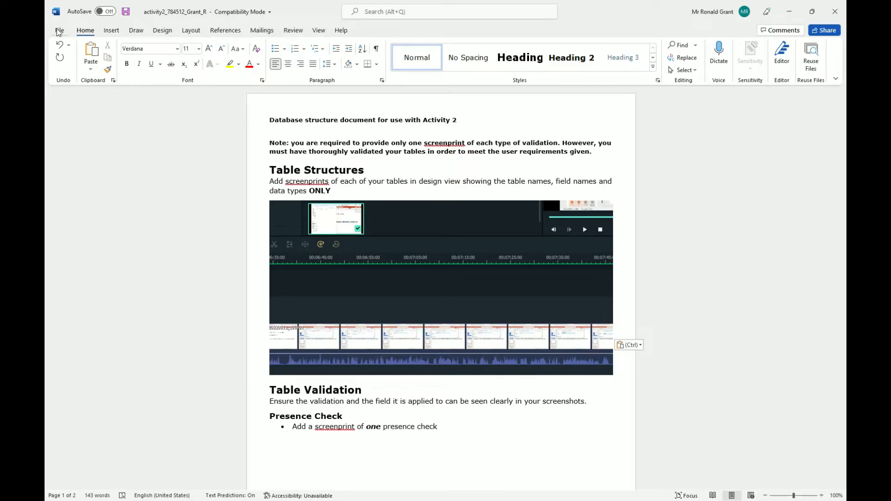
{"action": "left_click", "coordinate": [59, 30]}
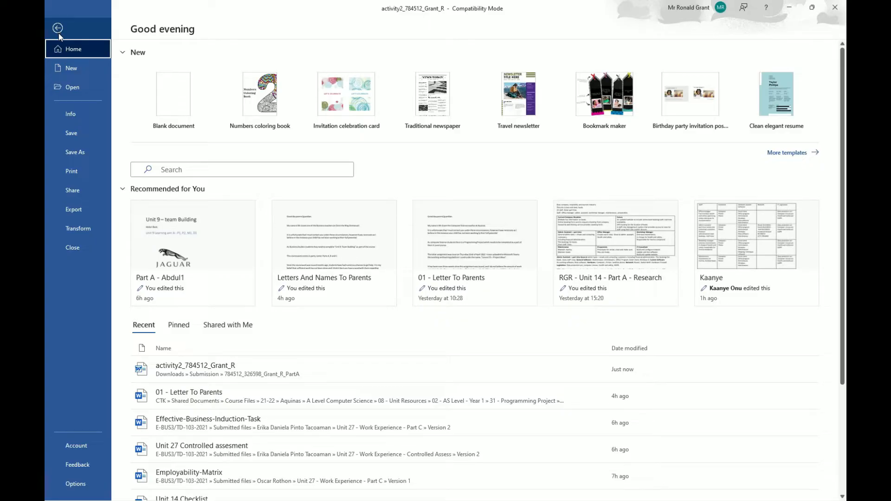
{"action": "left_click", "coordinate": [57, 28]}
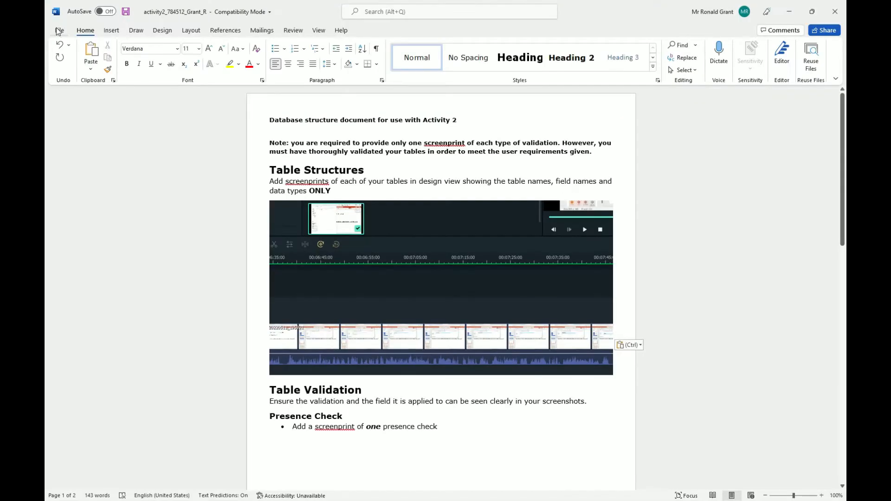
{"action": "left_click", "coordinate": [59, 31]}
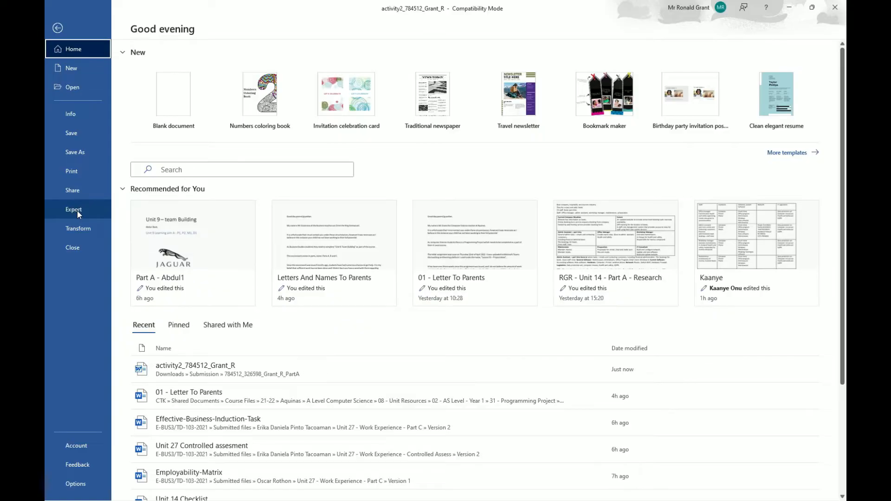
{"action": "left_click", "coordinate": [74, 209]}
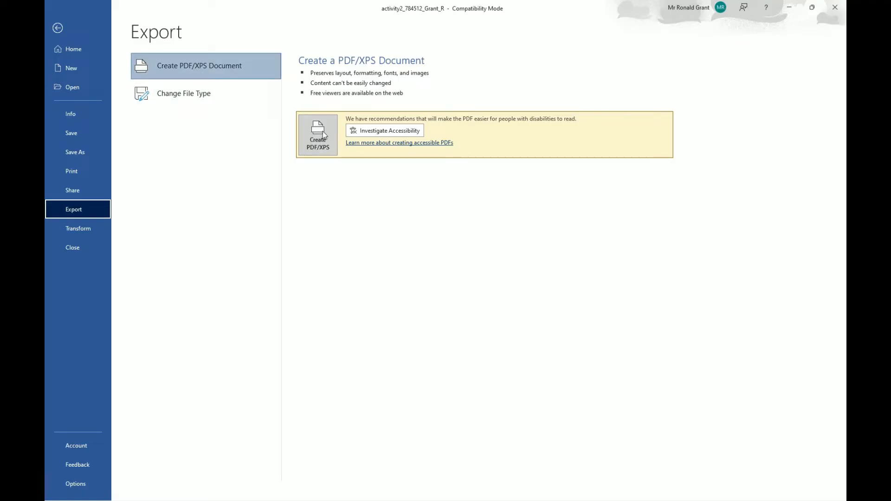
{"action": "left_click", "coordinate": [318, 134]}
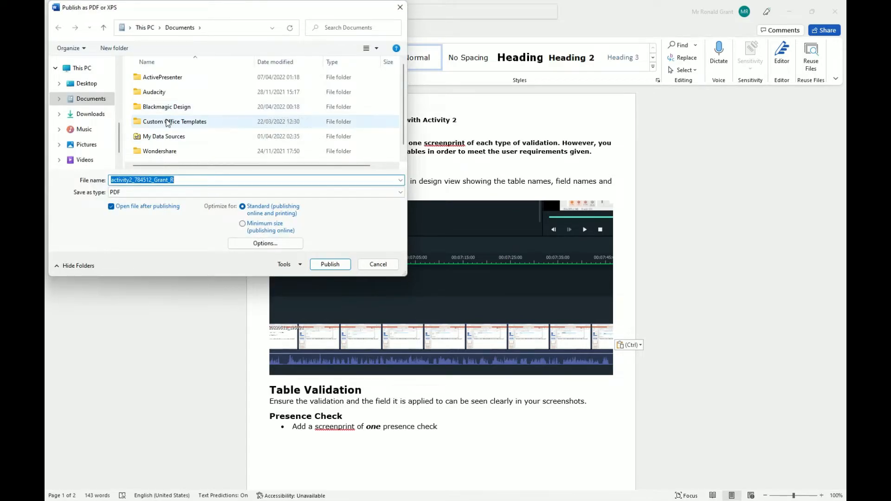
Point the PDF save location to Downloads > Submission > PartA.
{"action": "left_click", "coordinate": [90, 113]}
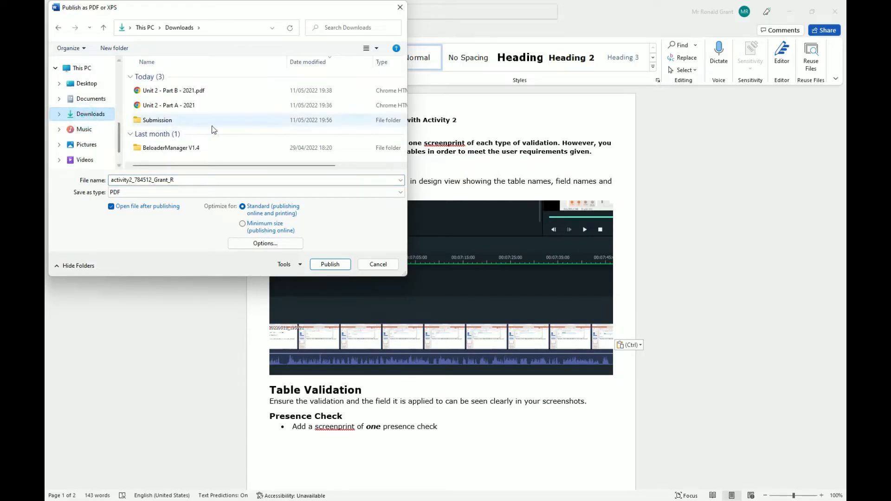
{"action": "double_click", "coordinate": [158, 120]}
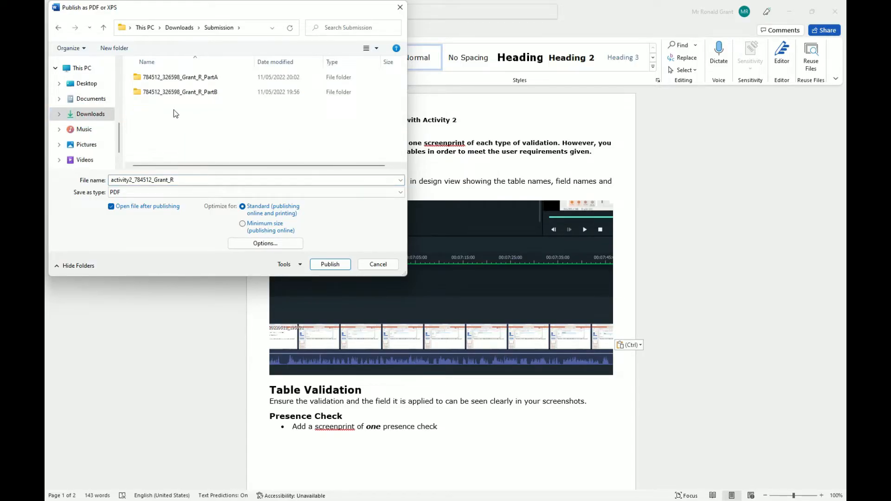
{"action": "left_click", "coordinate": [179, 77]}
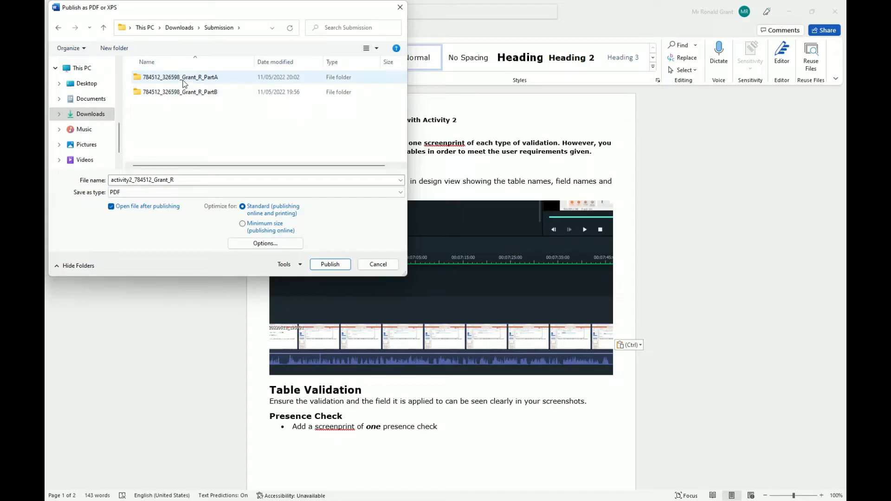
{"action": "double_click", "coordinate": [179, 77]}
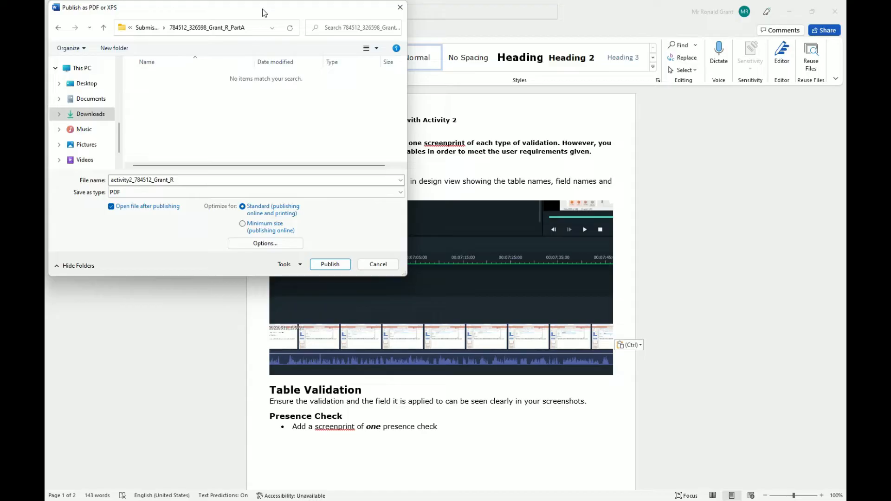
{"action": "mouse_move", "coordinate": [279, 56]}
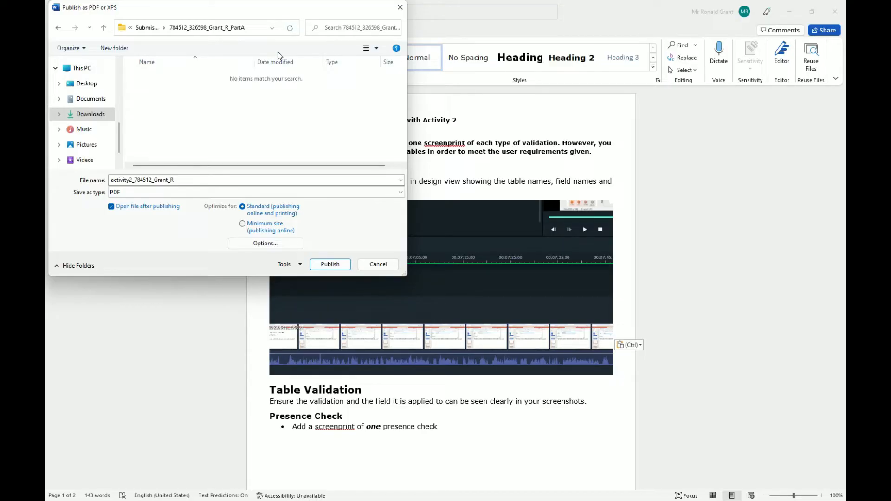
{"action": "mouse_move", "coordinate": [222, 127]}
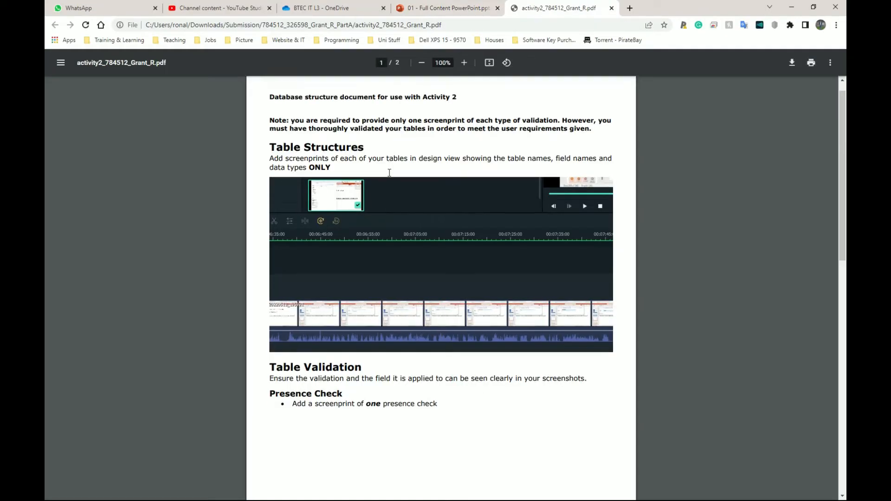
Scroll through the activity 2 PDF in Chrome, then close its tab.
{"action": "scroll", "scroll_direction": "down", "scroll_amount": 3}
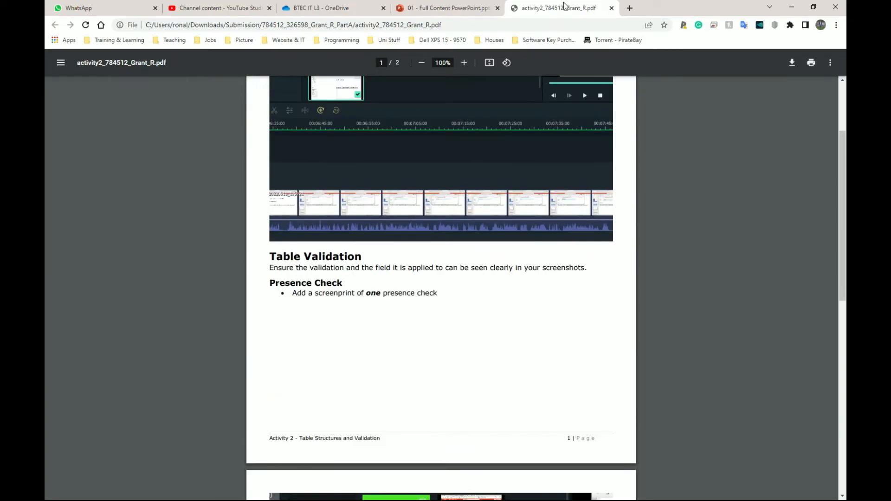
{"action": "left_click", "coordinate": [446, 8]}
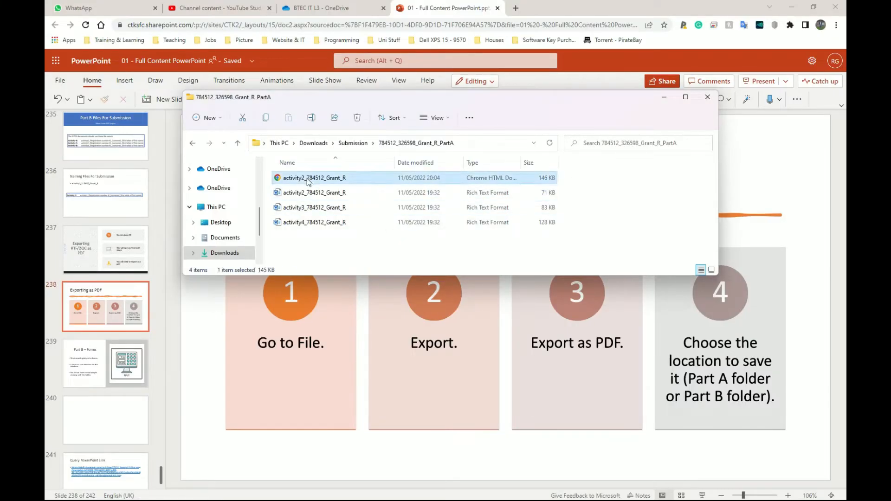
{"action": "left_click", "coordinate": [314, 192]}
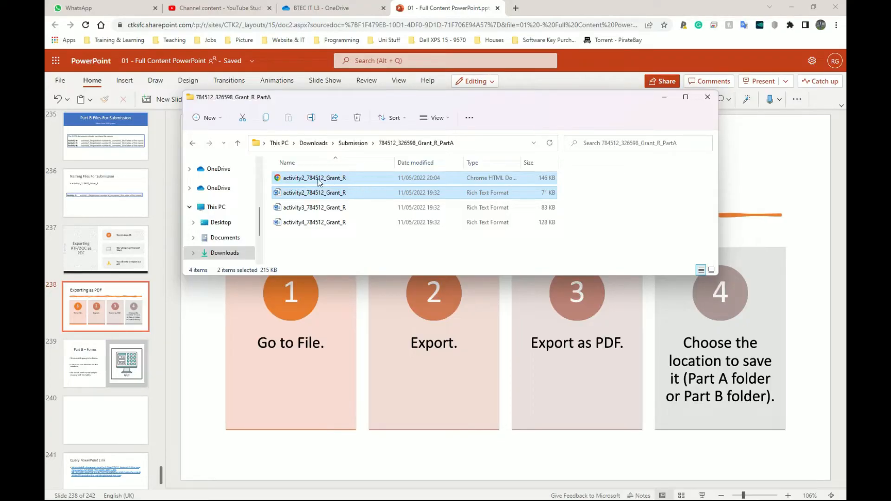
{"action": "left_click", "coordinate": [314, 178]}
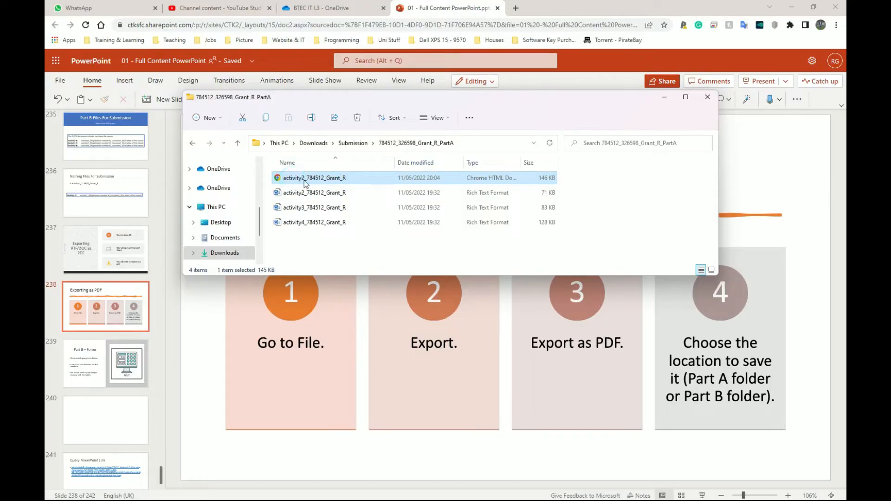
{"action": "mouse_move", "coordinate": [311, 207]}
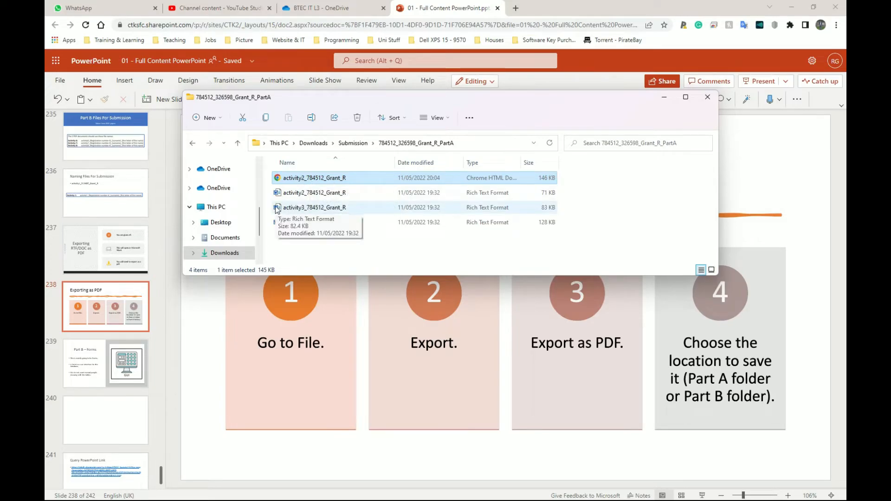
{"action": "double_click", "coordinate": [314, 193]}
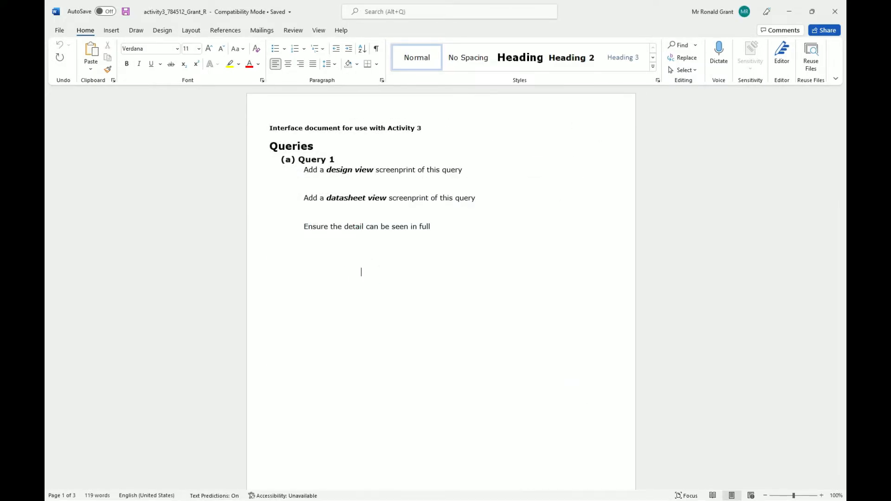
{"action": "key", "text": "Win+Shift+S"}
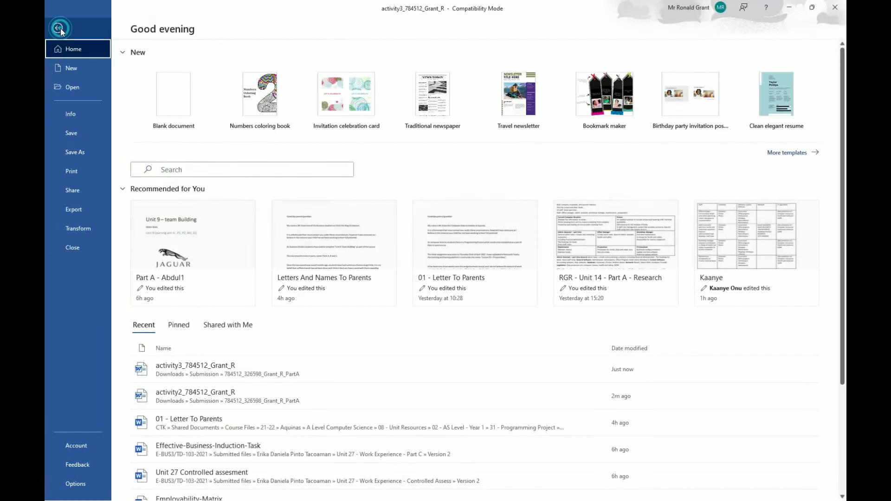
{"action": "left_click", "coordinate": [73, 210]}
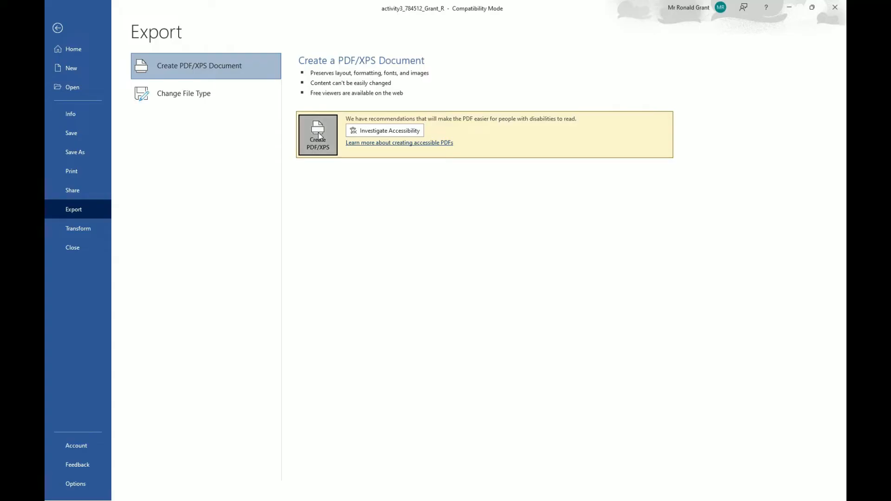
{"action": "left_click", "coordinate": [317, 134]}
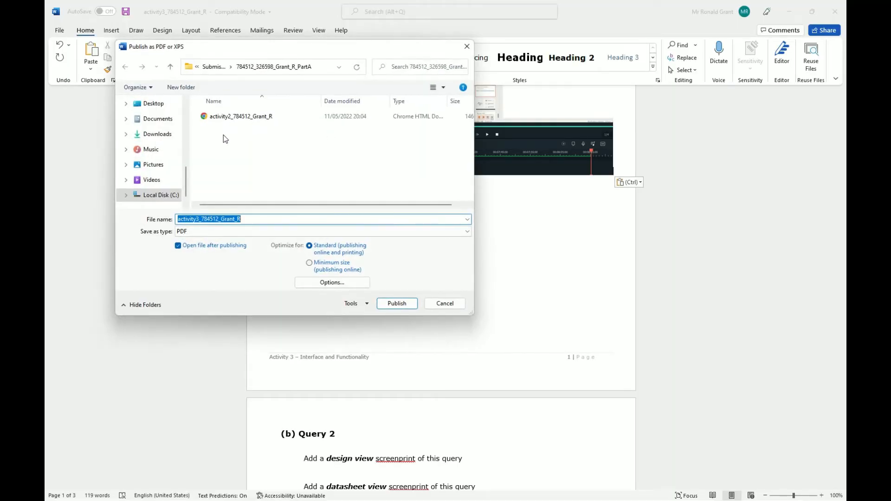
{"action": "mouse_move", "coordinate": [473, 155]}
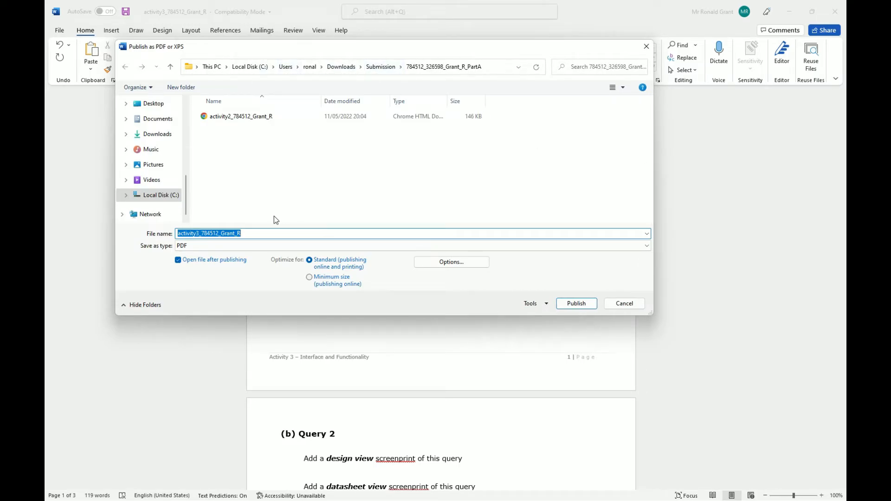
{"action": "left_click", "coordinate": [250, 233]}
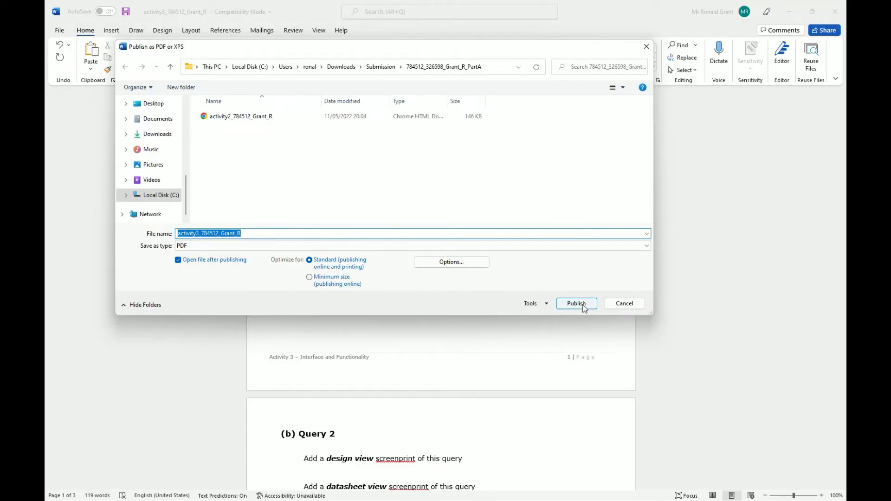
{"action": "left_click", "coordinate": [576, 303]}
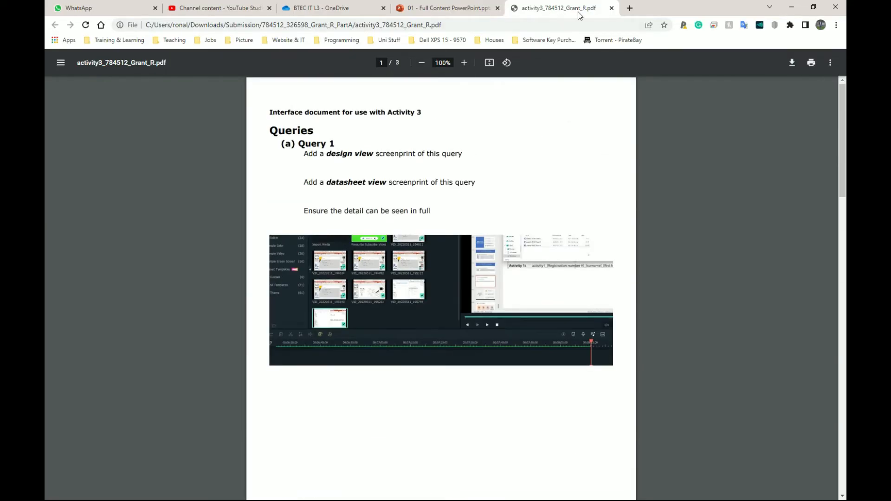
{"action": "left_click", "coordinate": [446, 7]}
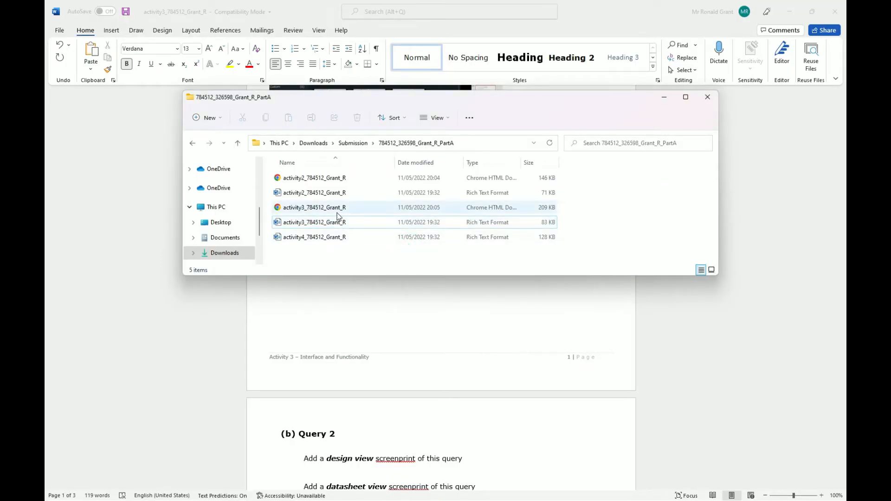
{"action": "left_click", "coordinate": [314, 222]}
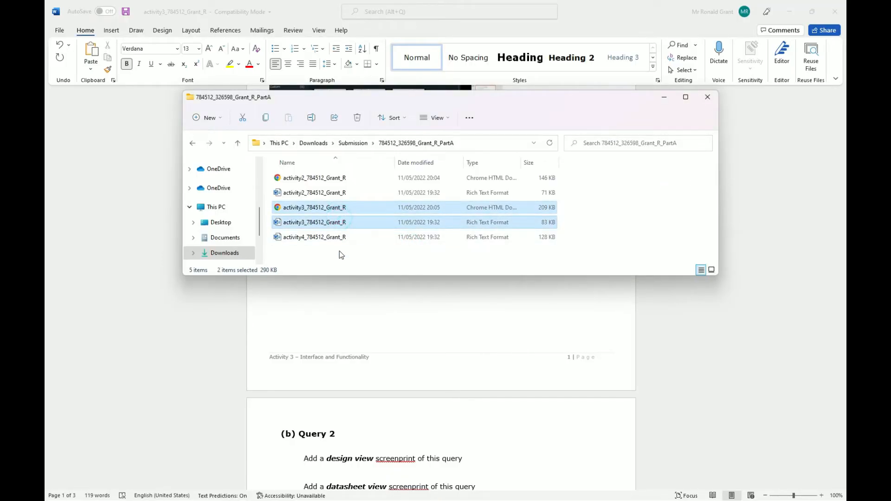
{"action": "left_click", "coordinate": [314, 222]}
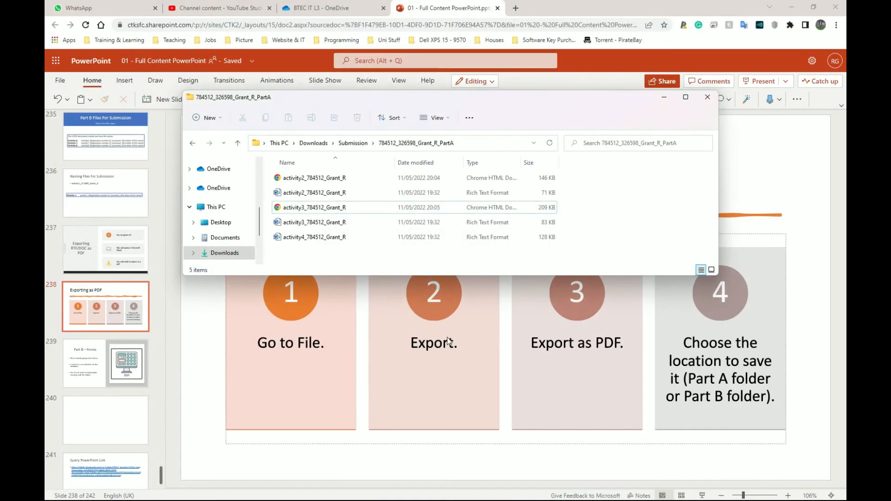
{"action": "double_click", "coordinate": [314, 178]}
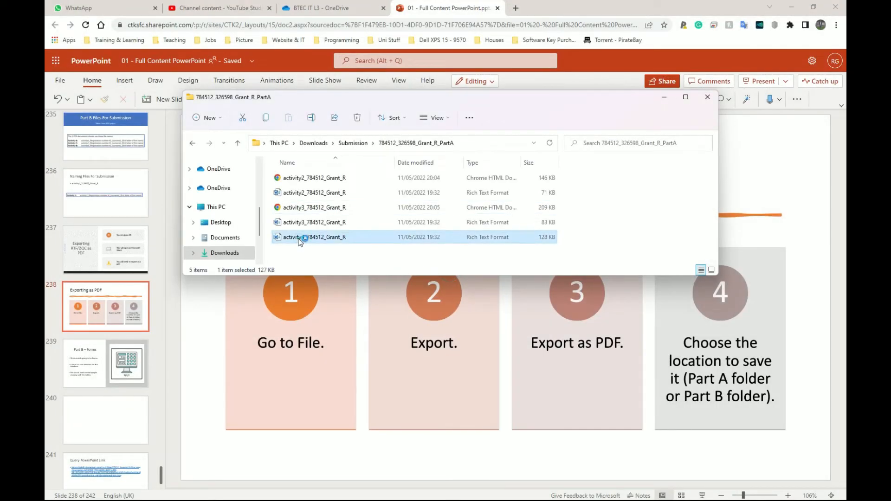
{"action": "double_click", "coordinate": [314, 238]}
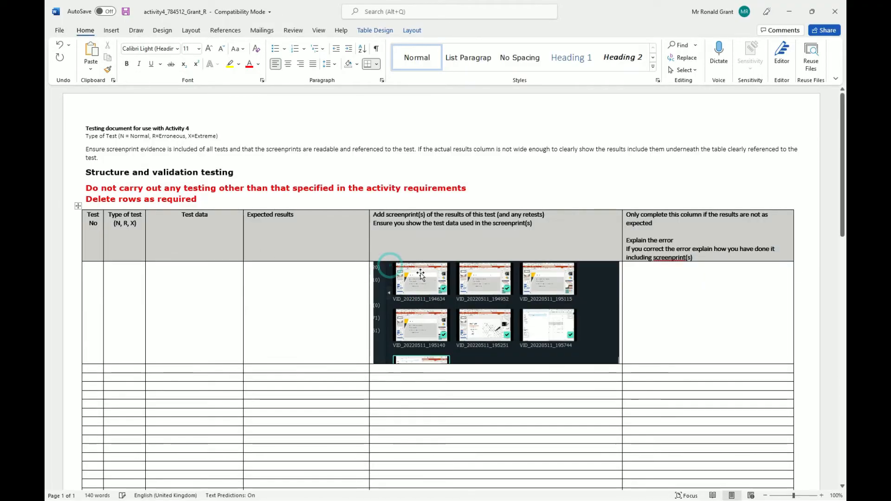
{"action": "scroll", "scroll_direction": "down", "scroll_amount": 3}
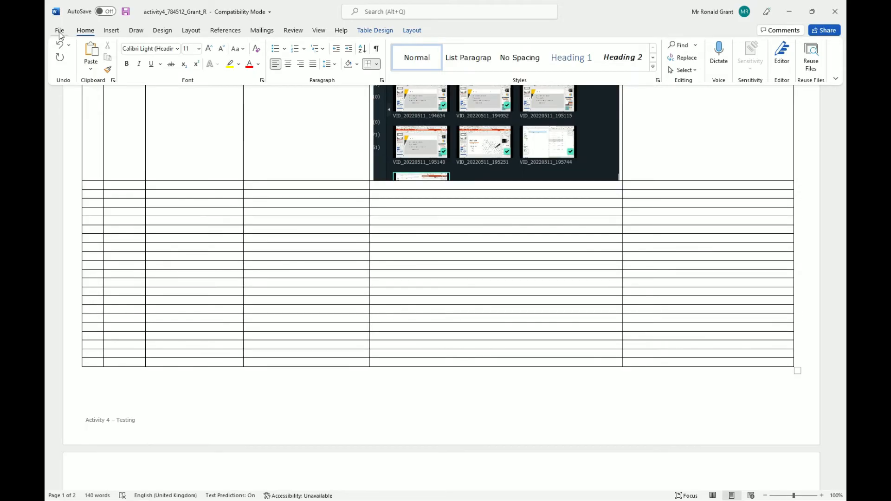
{"action": "left_click", "coordinate": [59, 31]}
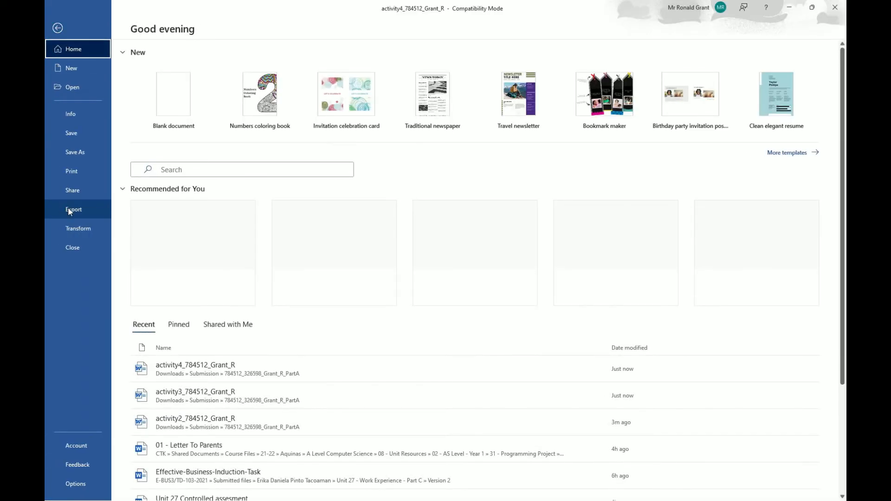
{"action": "left_click", "coordinate": [73, 210]}
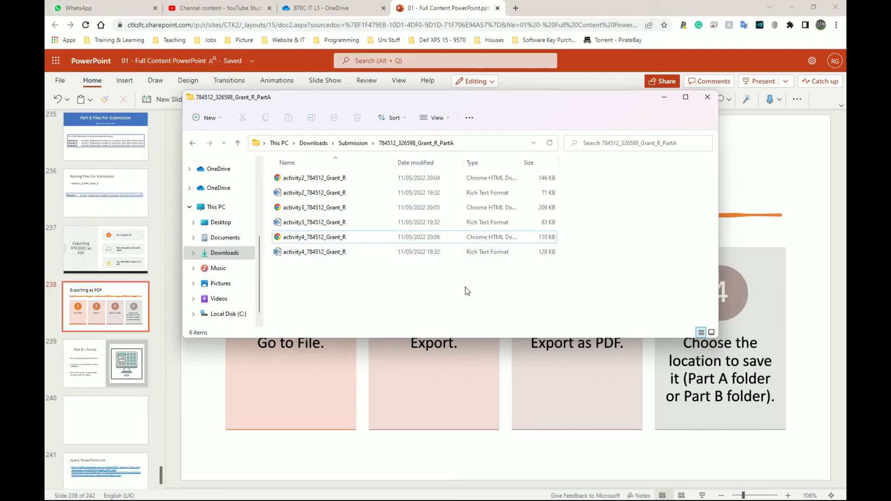
{"action": "mouse_move", "coordinate": [331, 276]}
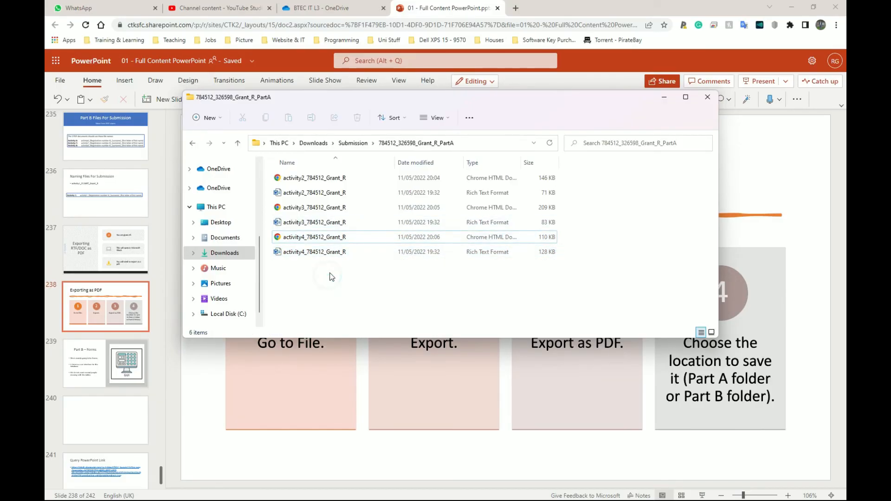
{"action": "left_click", "coordinate": [314, 252]}
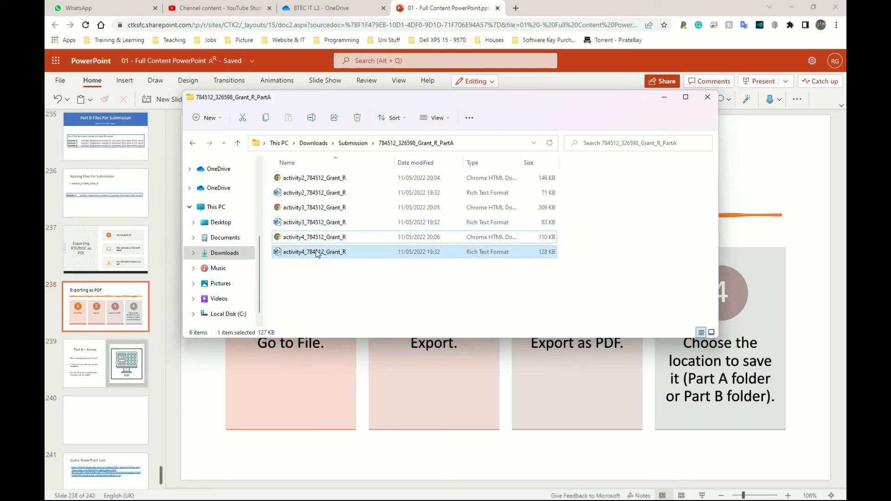
{"action": "left_click", "coordinate": [314, 238]}
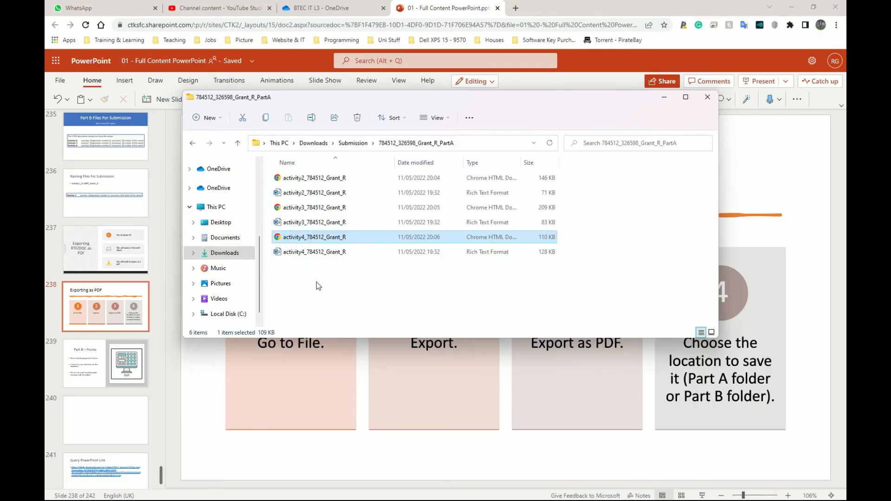
{"action": "key", "text": "ctrl+a"}
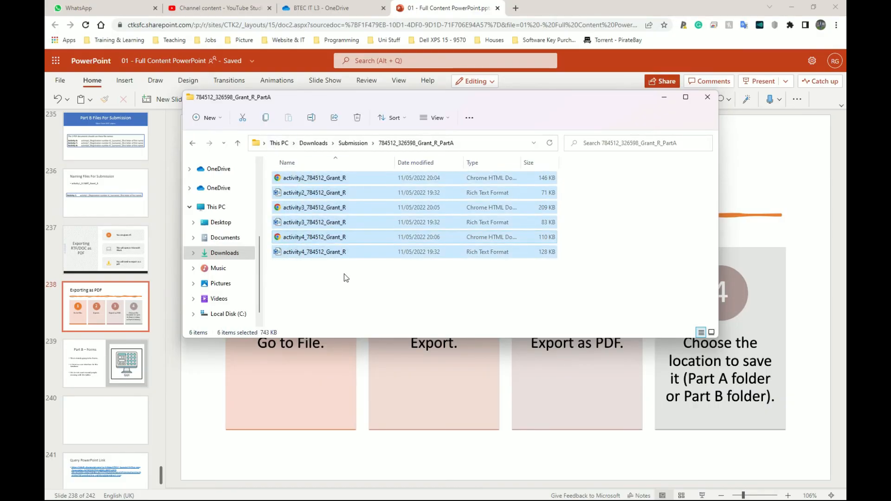
{"action": "mouse_move", "coordinate": [342, 268]}
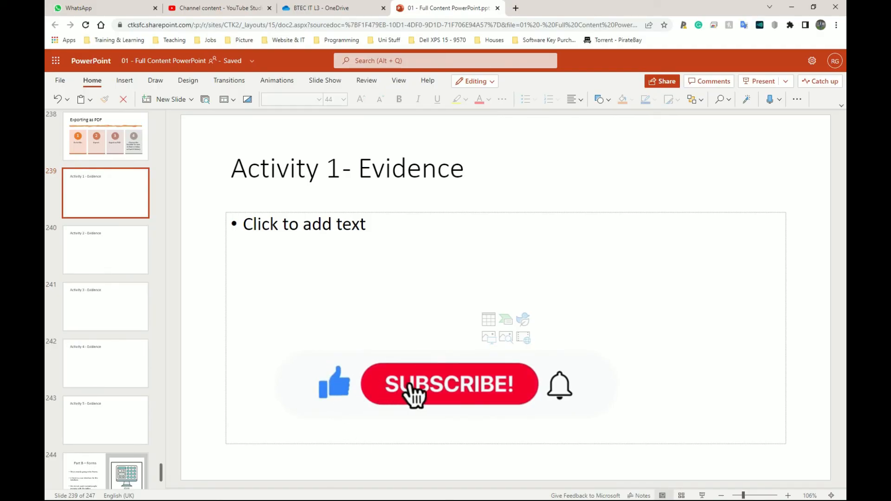
Select the Activity 2 Evidence slide, then a later evidence slide thumbnail.
{"action": "left_click", "coordinate": [106, 250]}
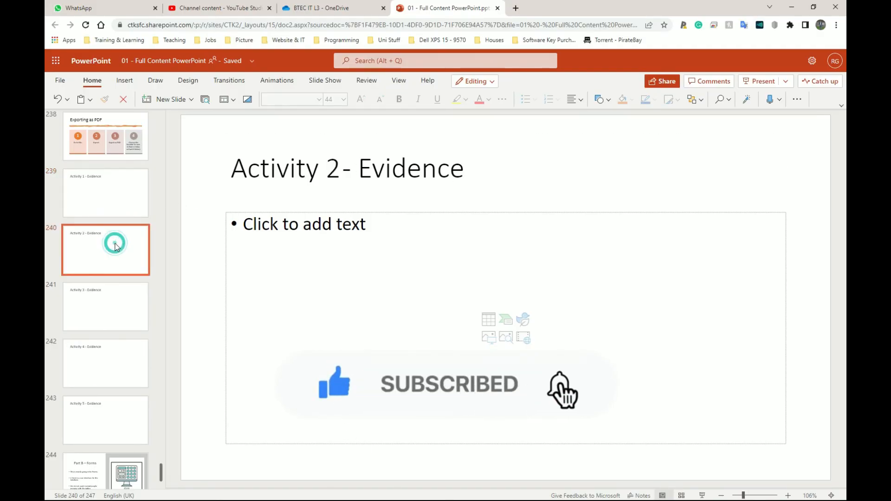
{"action": "left_click", "coordinate": [106, 419]}
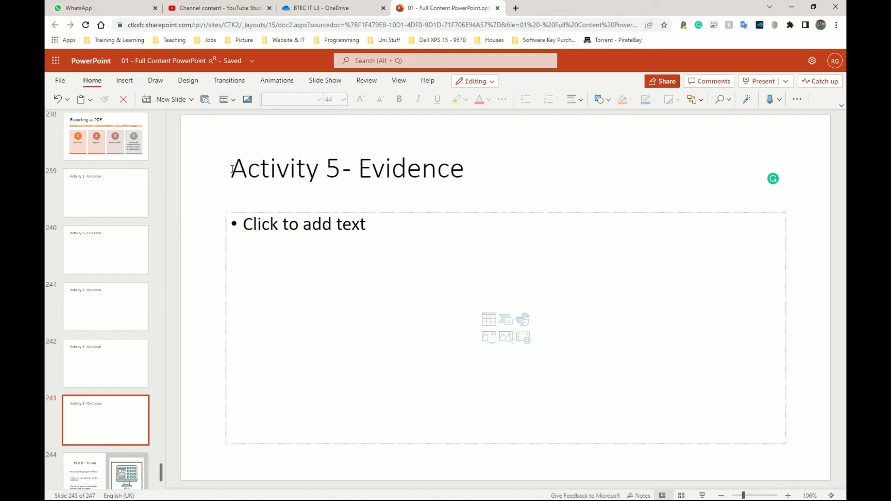
{"action": "mouse_move", "coordinate": [136, 187]}
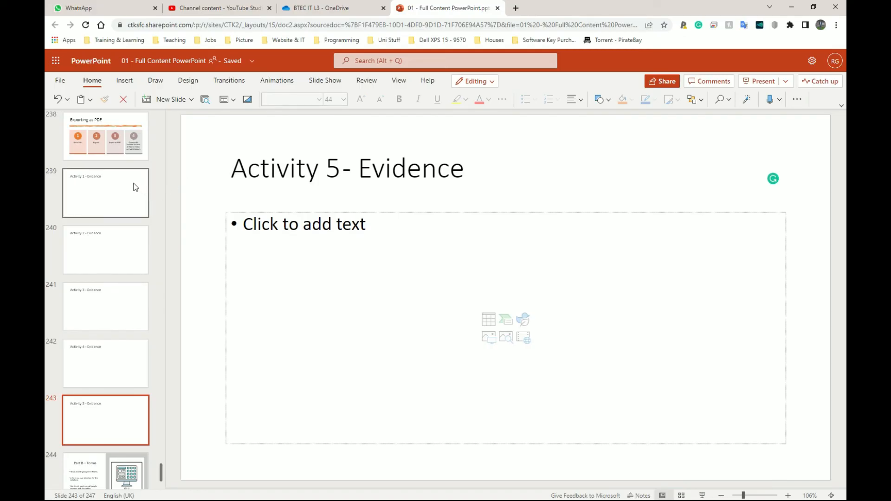